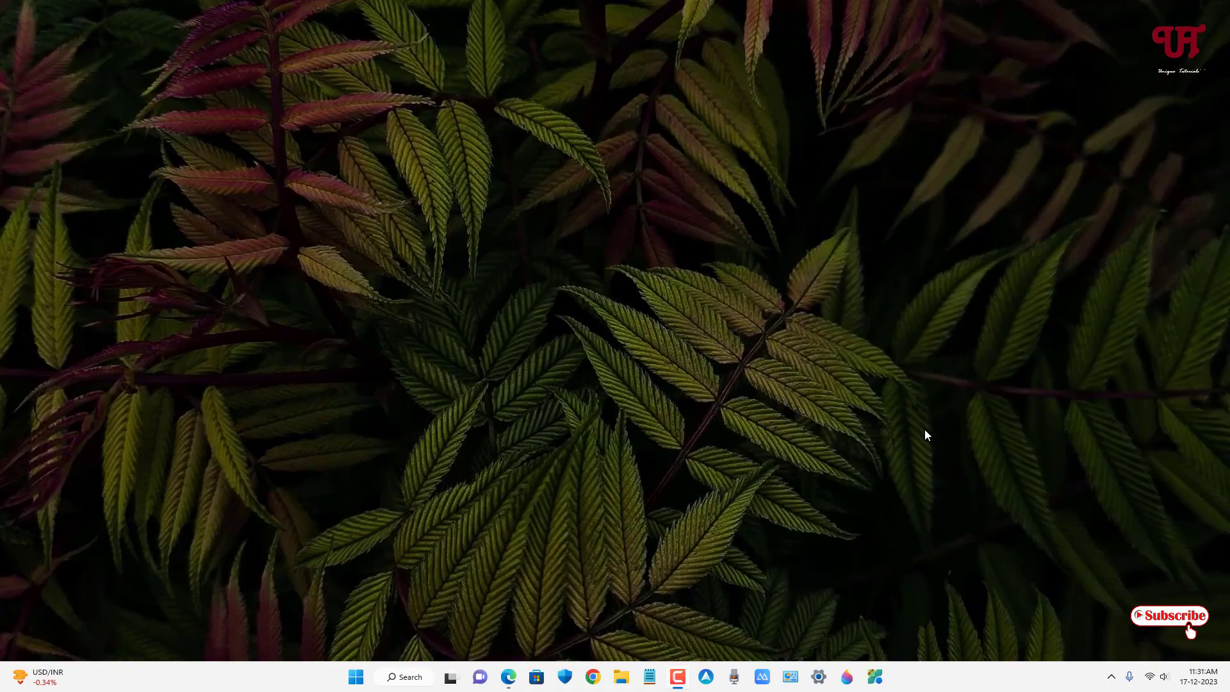
pyautogui.moveTo(864, 413)
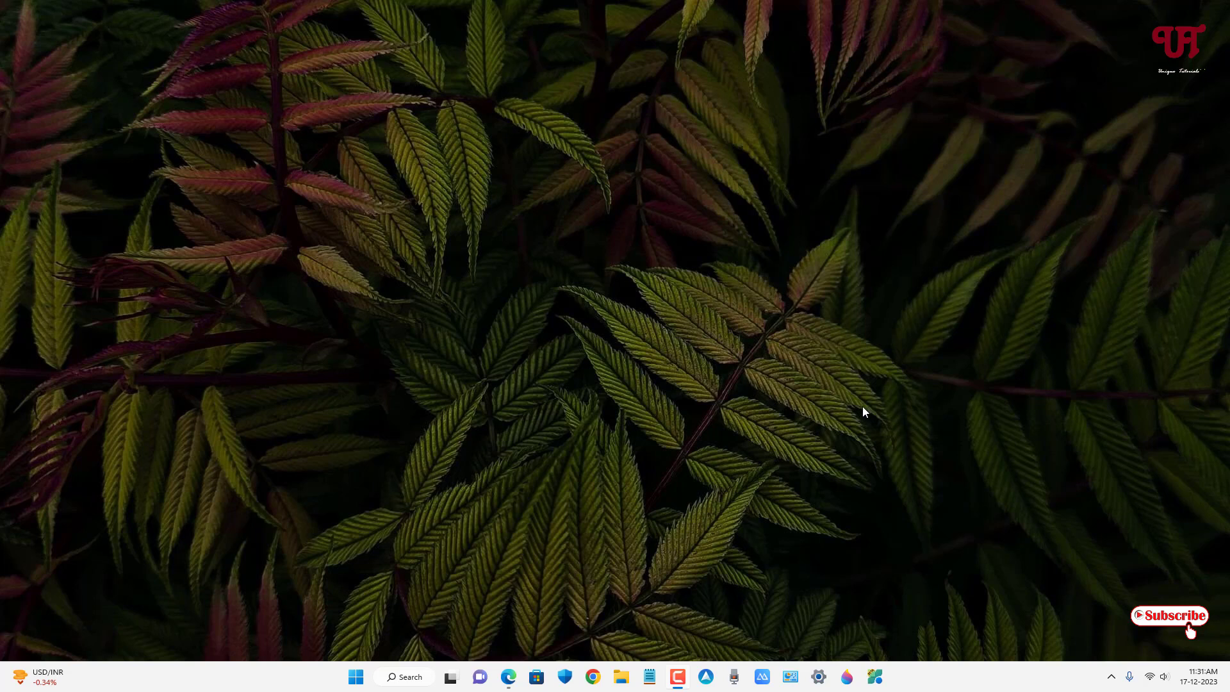
pyautogui.moveTo(622, 404)
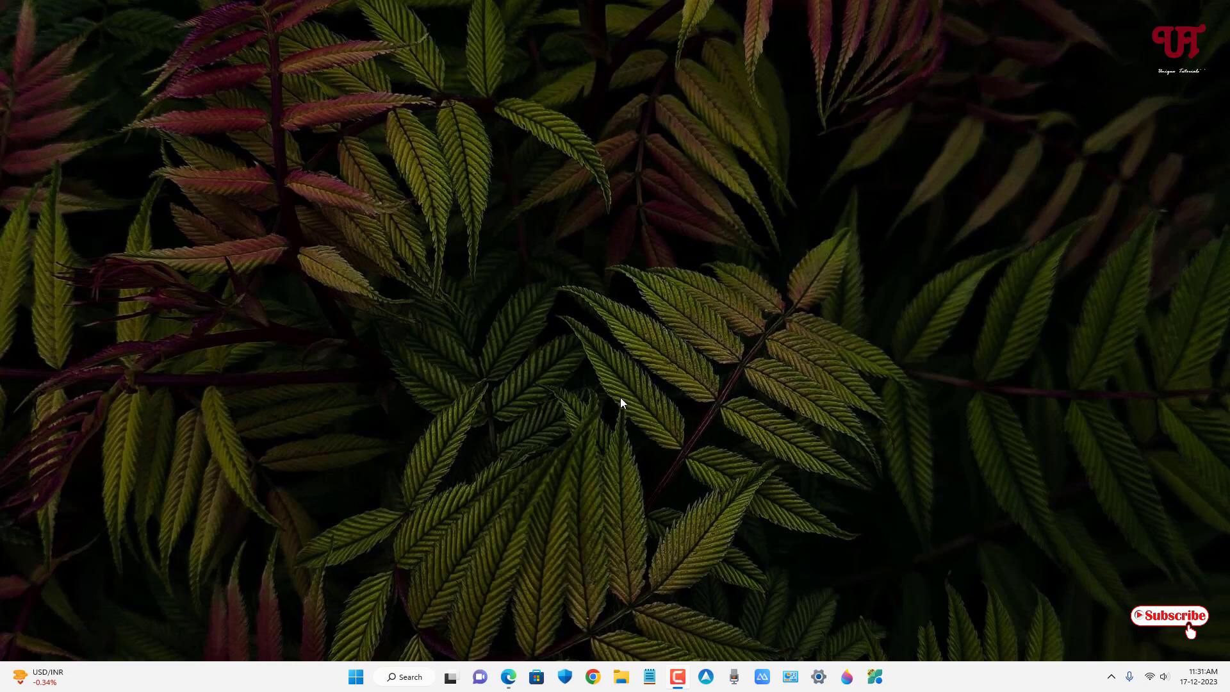
pyautogui.moveTo(614, 455)
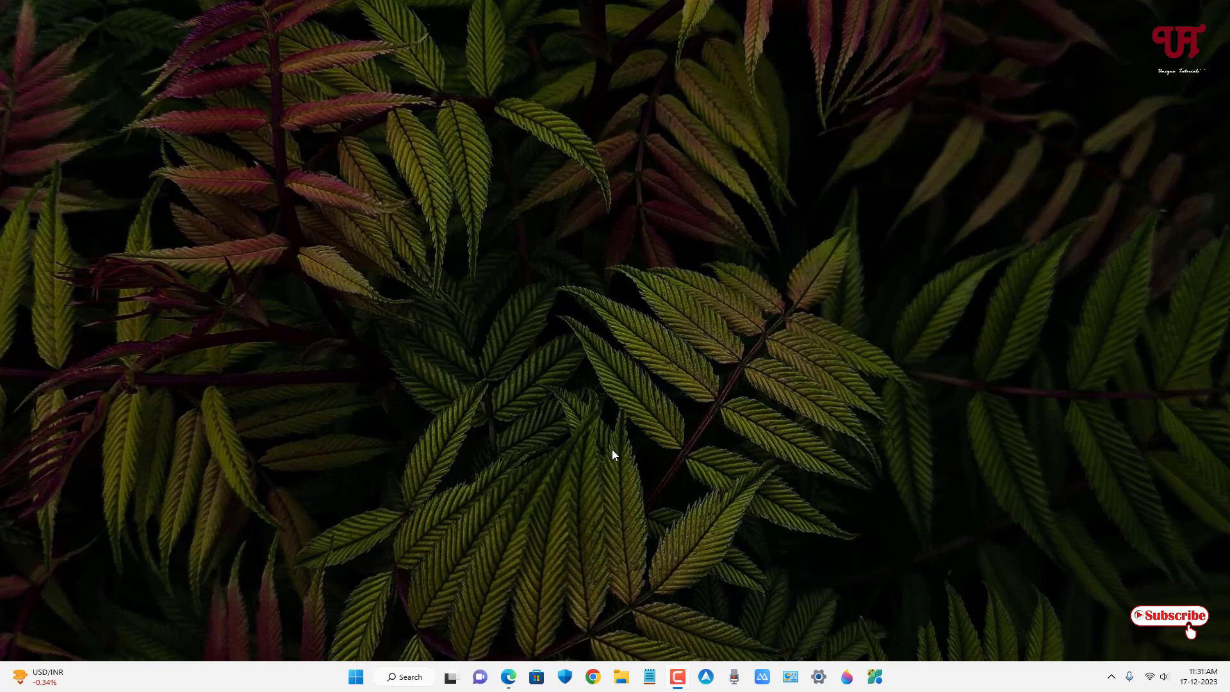
pyautogui.moveTo(599, 392)
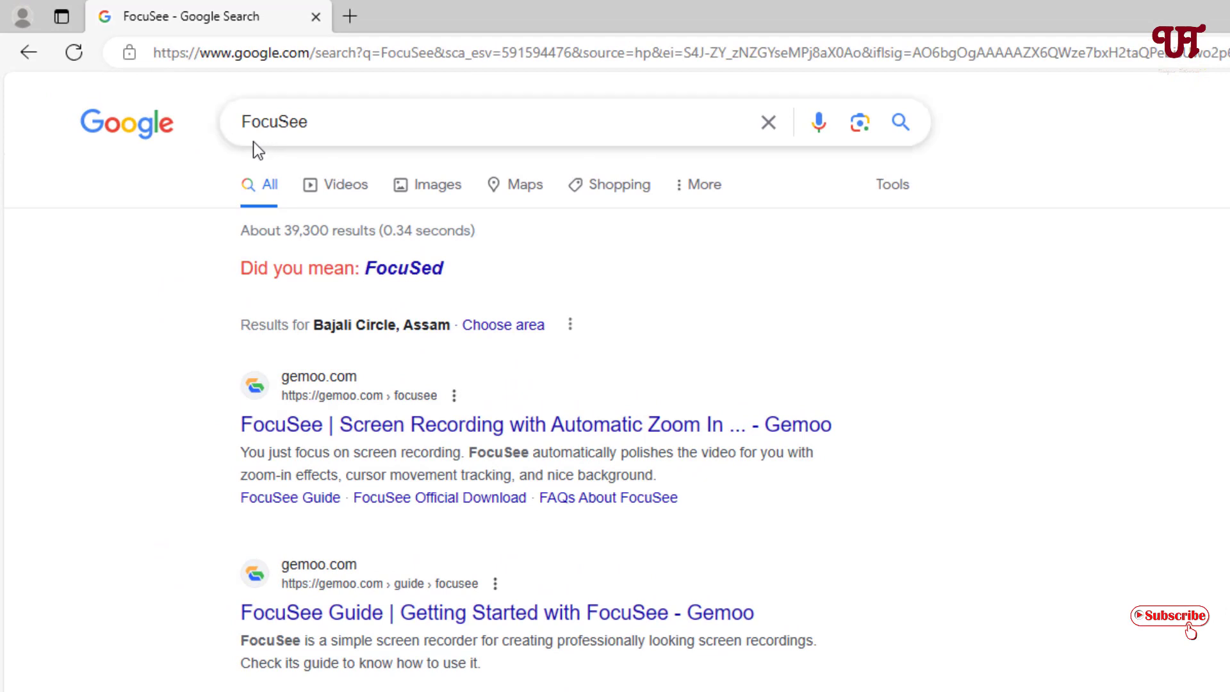
pyautogui.moveTo(399, 434)
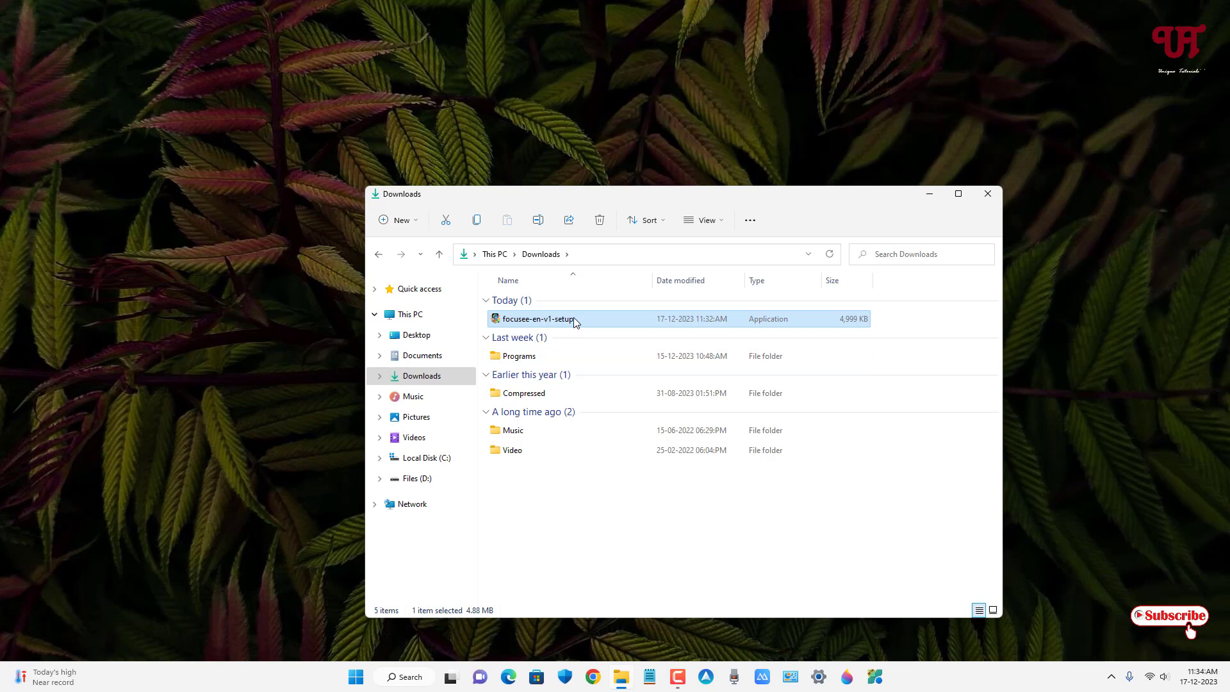
# Run the downloaded focusee-en-v1-setup installer to install FocuSee
pyautogui.doubleClick(535, 319)
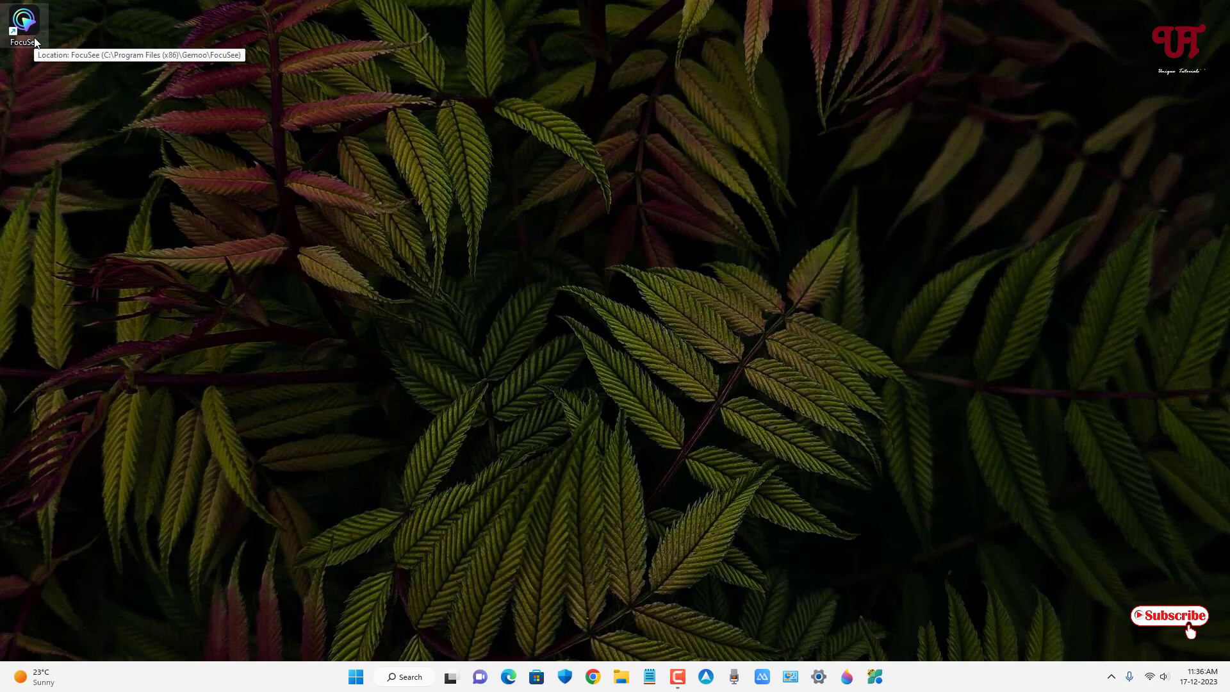
# Launch FocuSee and set the microphone to None, keeping camera None and Realtek speakers
pyautogui.doubleClick(24, 28)
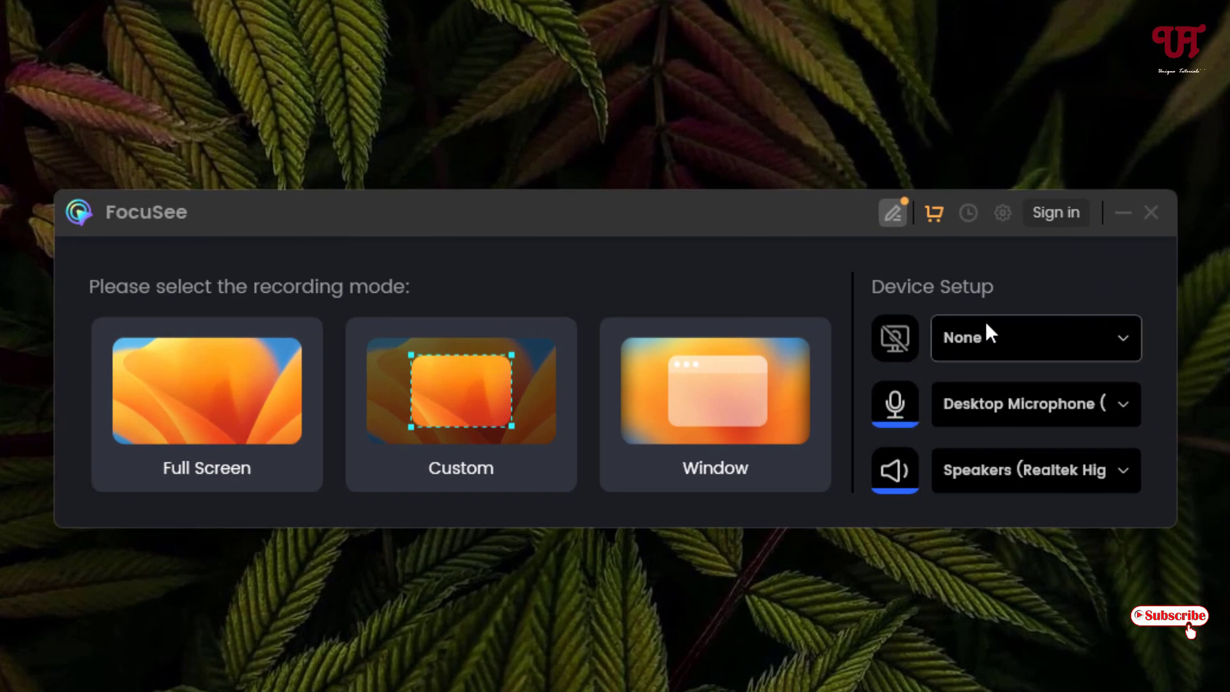
pyautogui.moveTo(1107, 352)
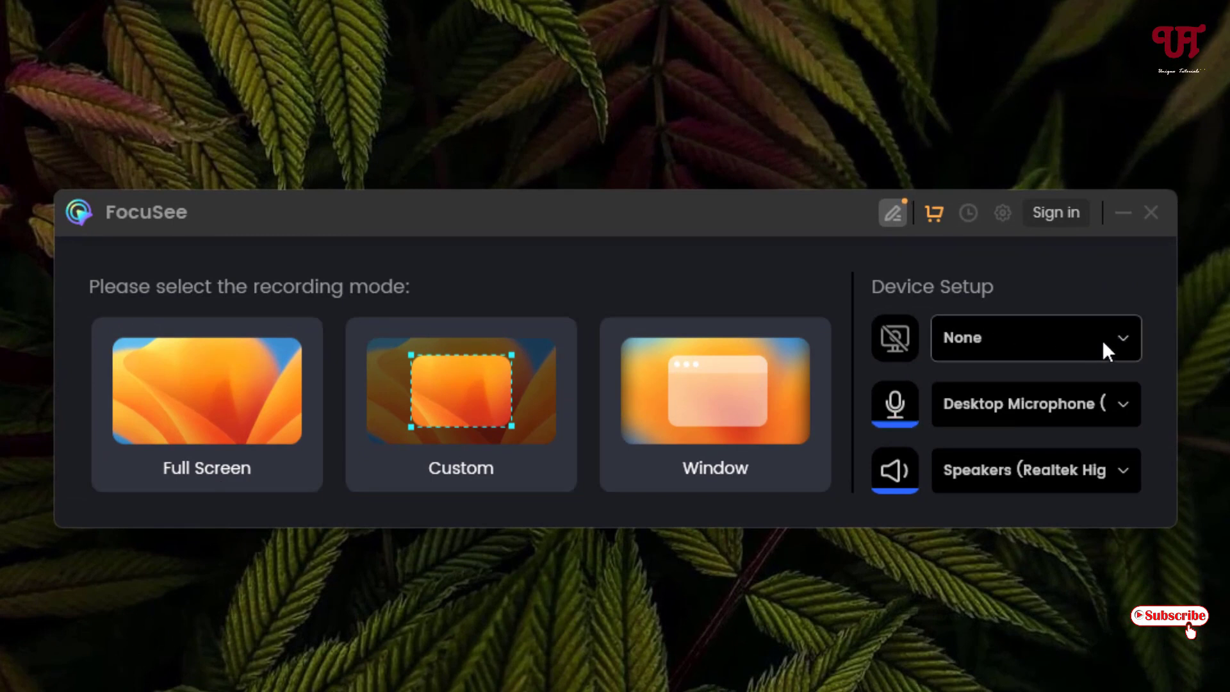
pyautogui.click(1035, 338)
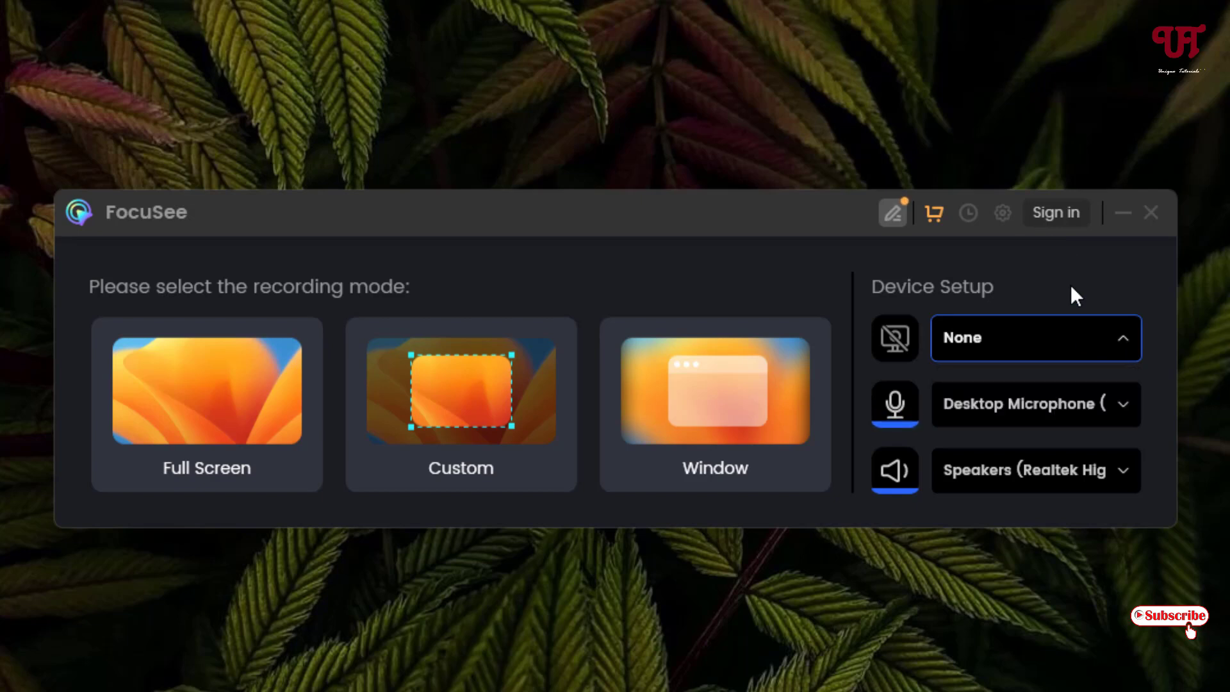
pyautogui.click(1035, 404)
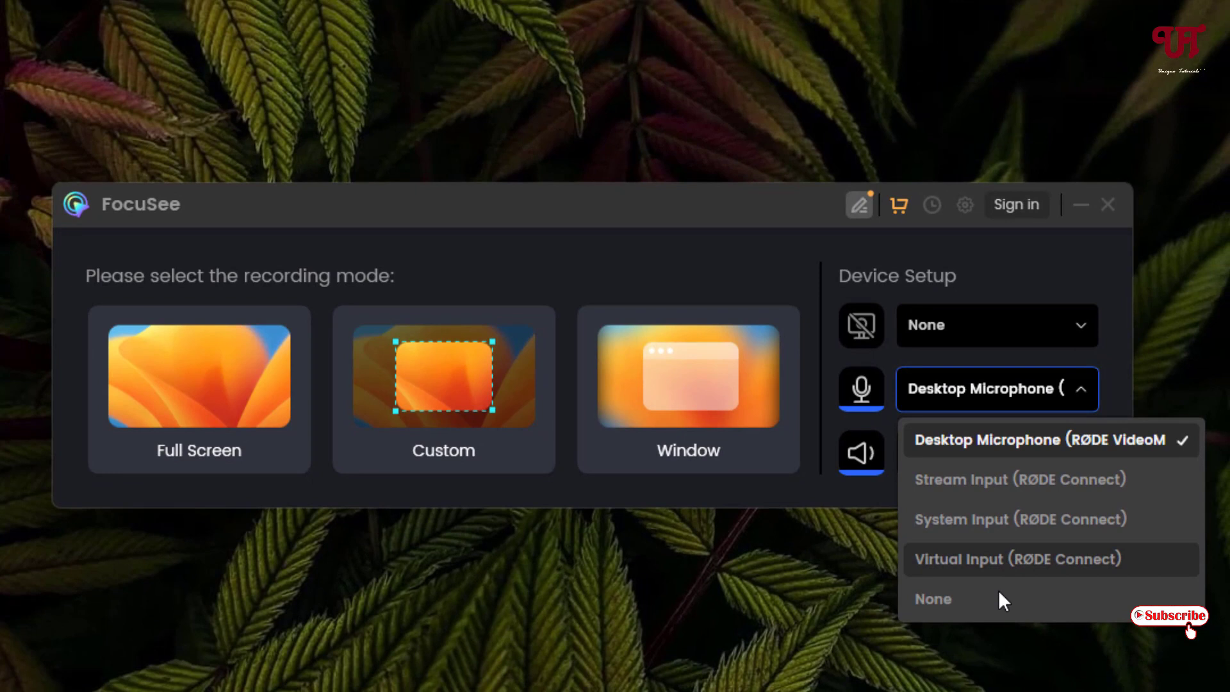
pyautogui.moveTo(1082, 296)
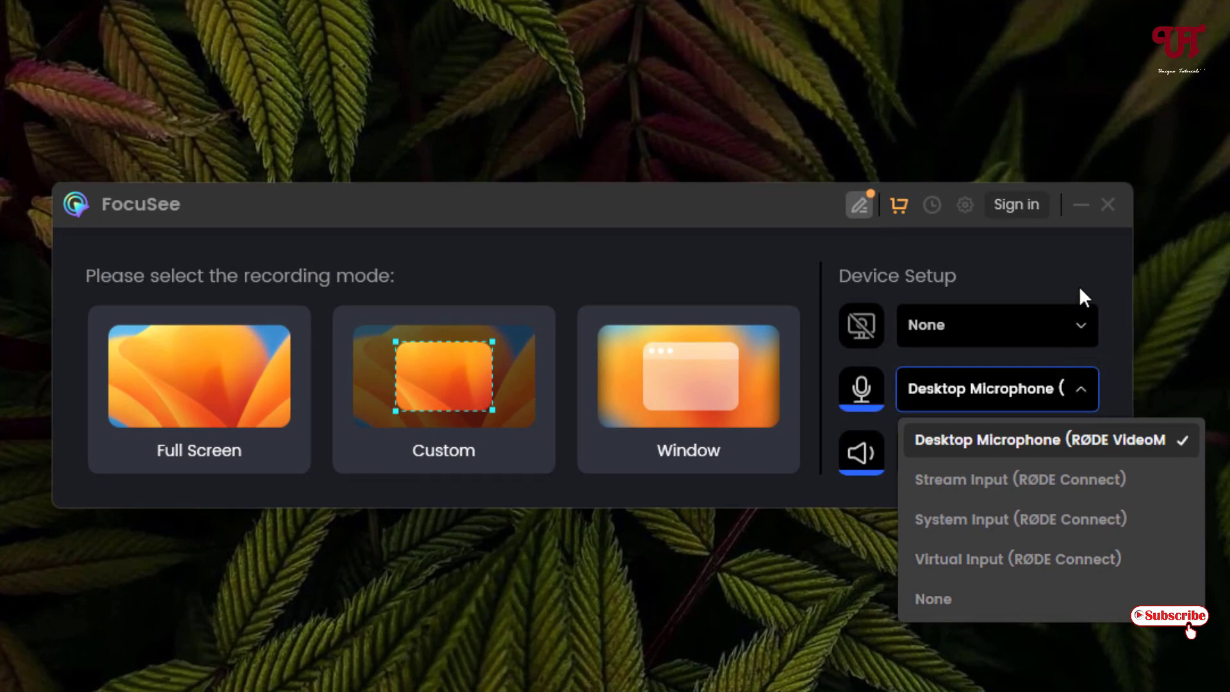
pyautogui.moveTo(961, 614)
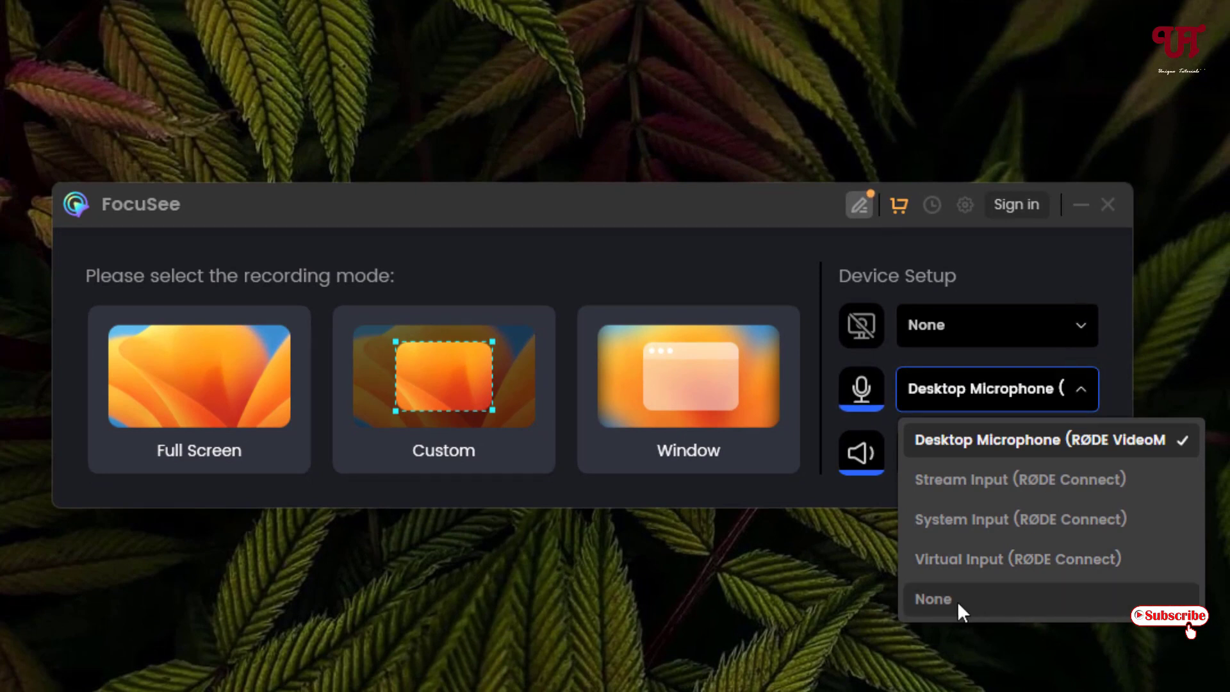
pyautogui.click(932, 598)
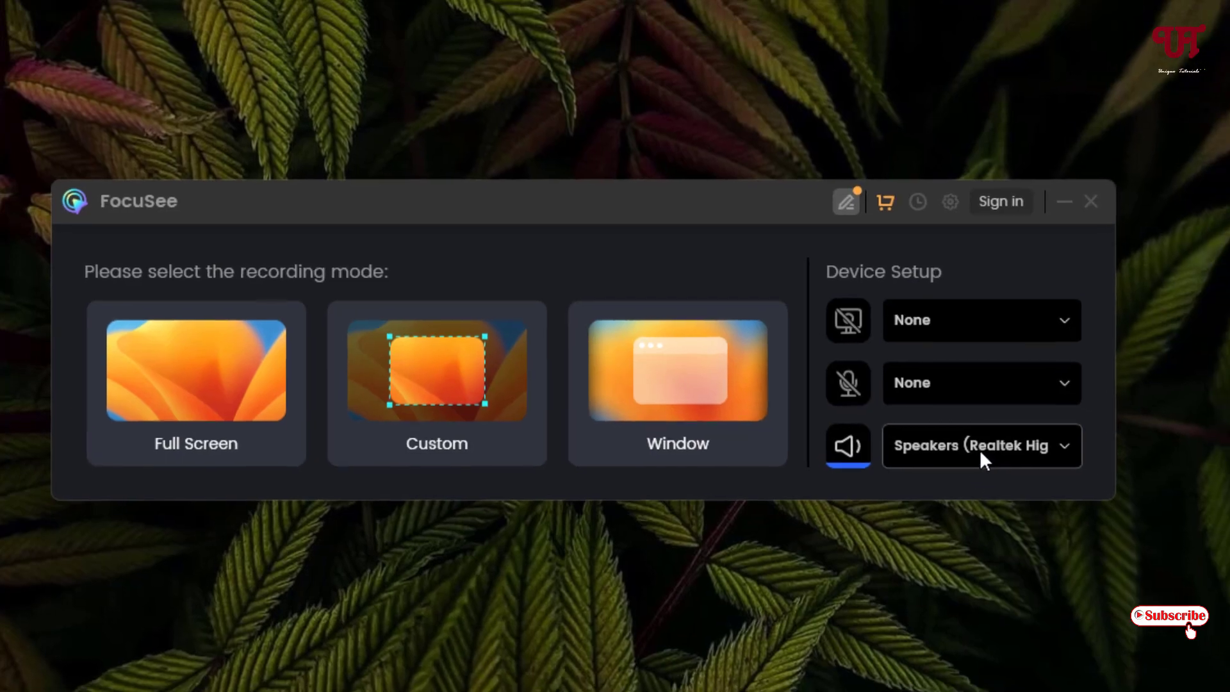
pyautogui.click(980, 446)
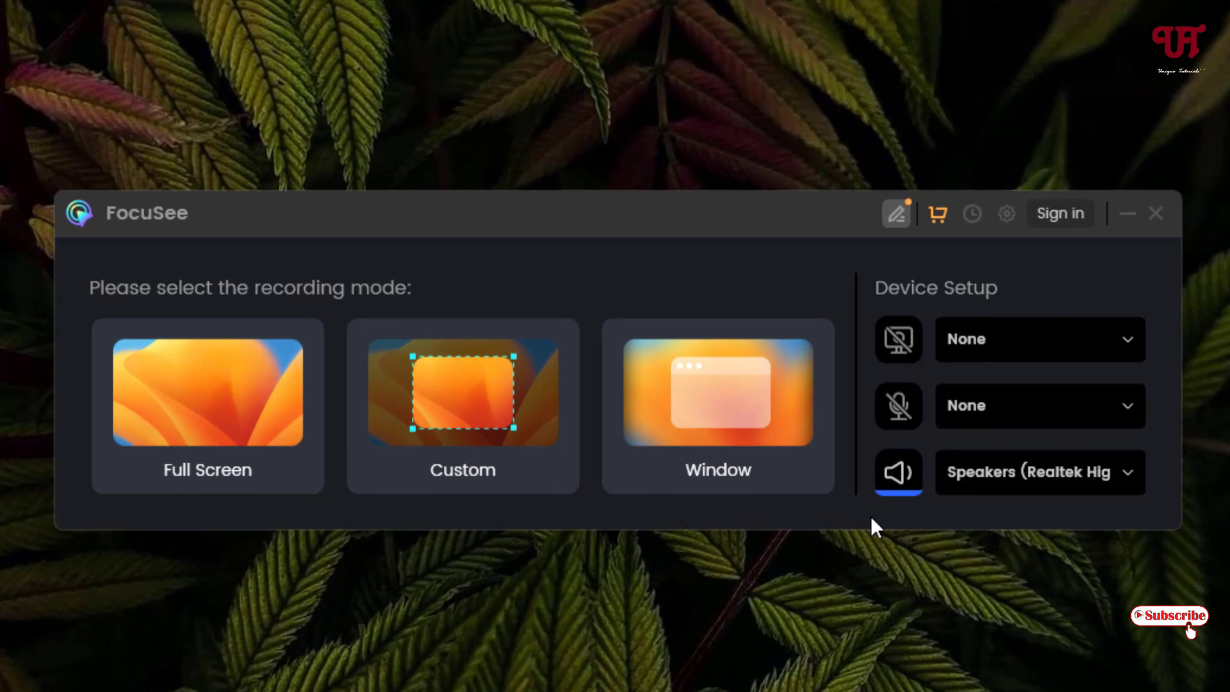
pyautogui.click(207, 405)
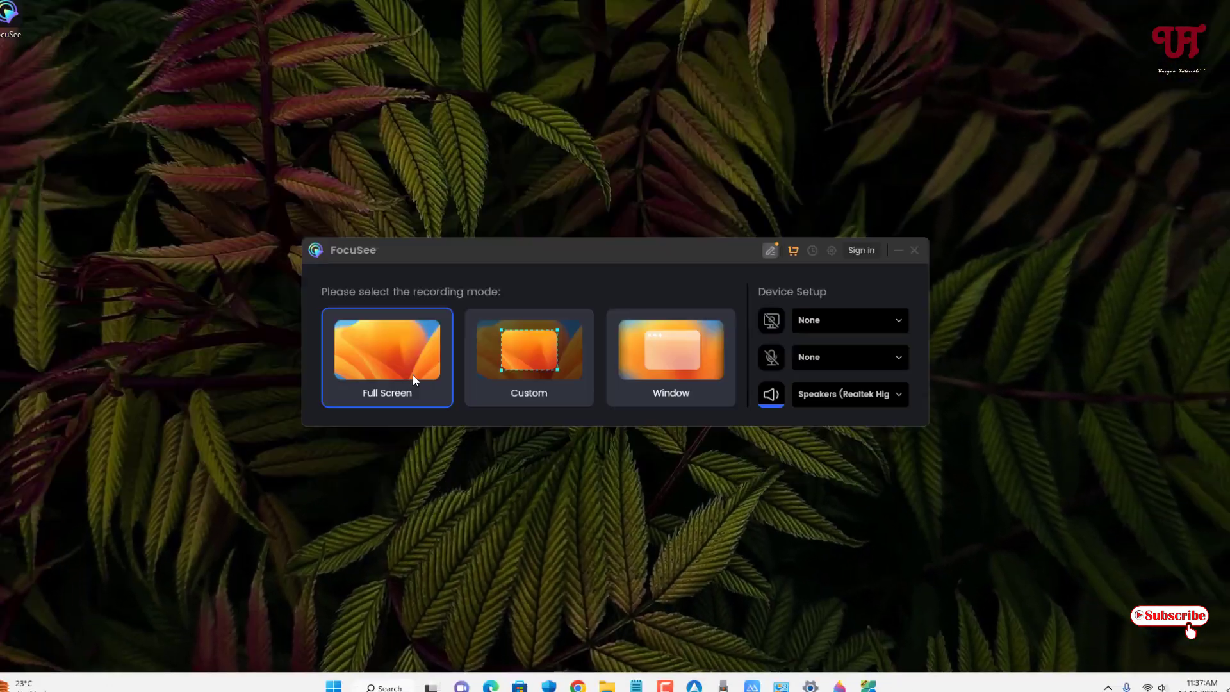
# Start a Full Screen recording of the Windows desktop
pyautogui.click(385, 357)
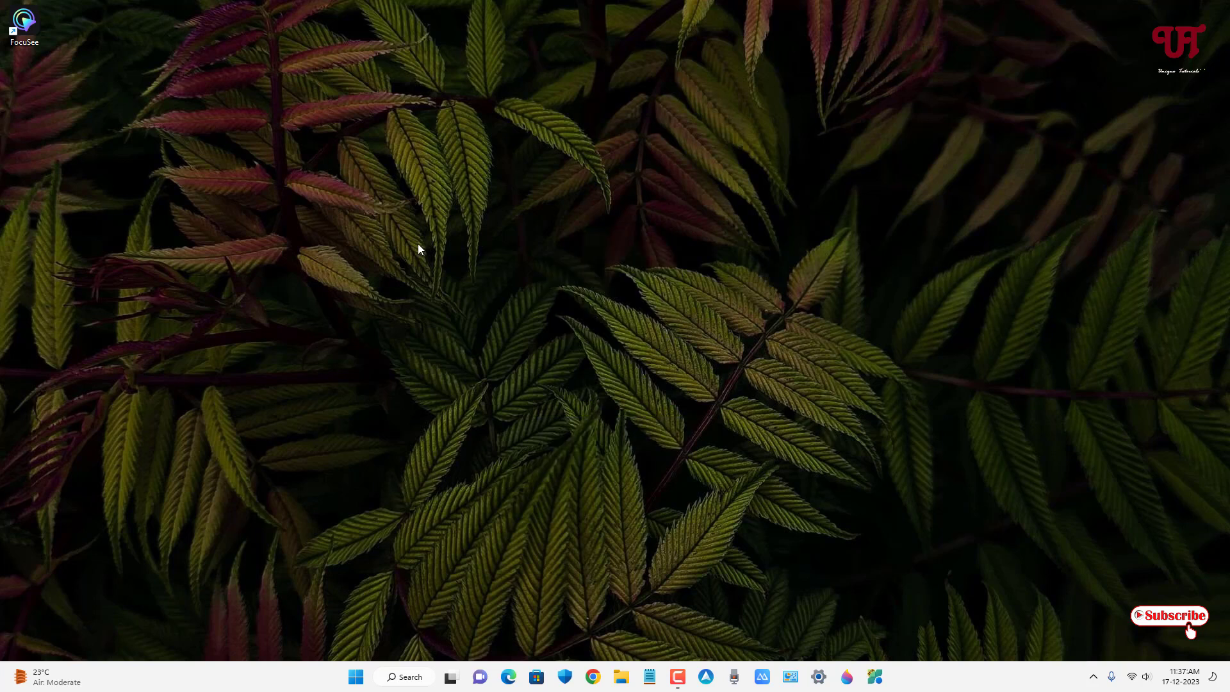
pyautogui.moveTo(44, 52)
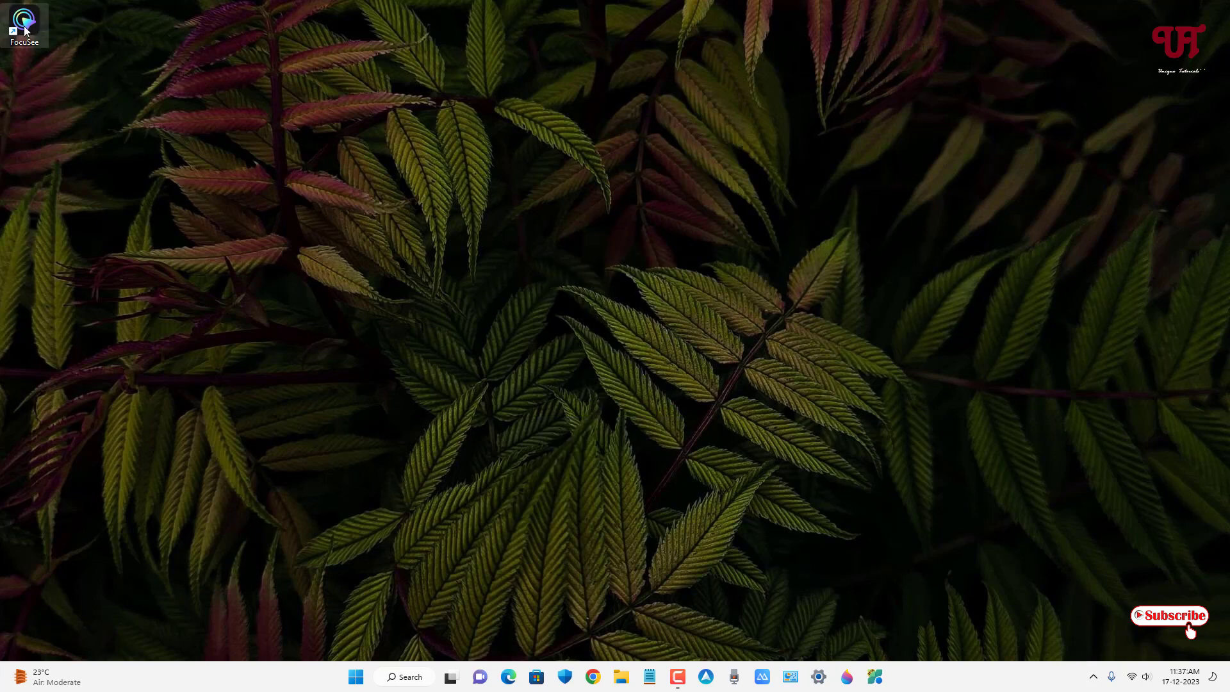
pyautogui.moveTo(560, 394)
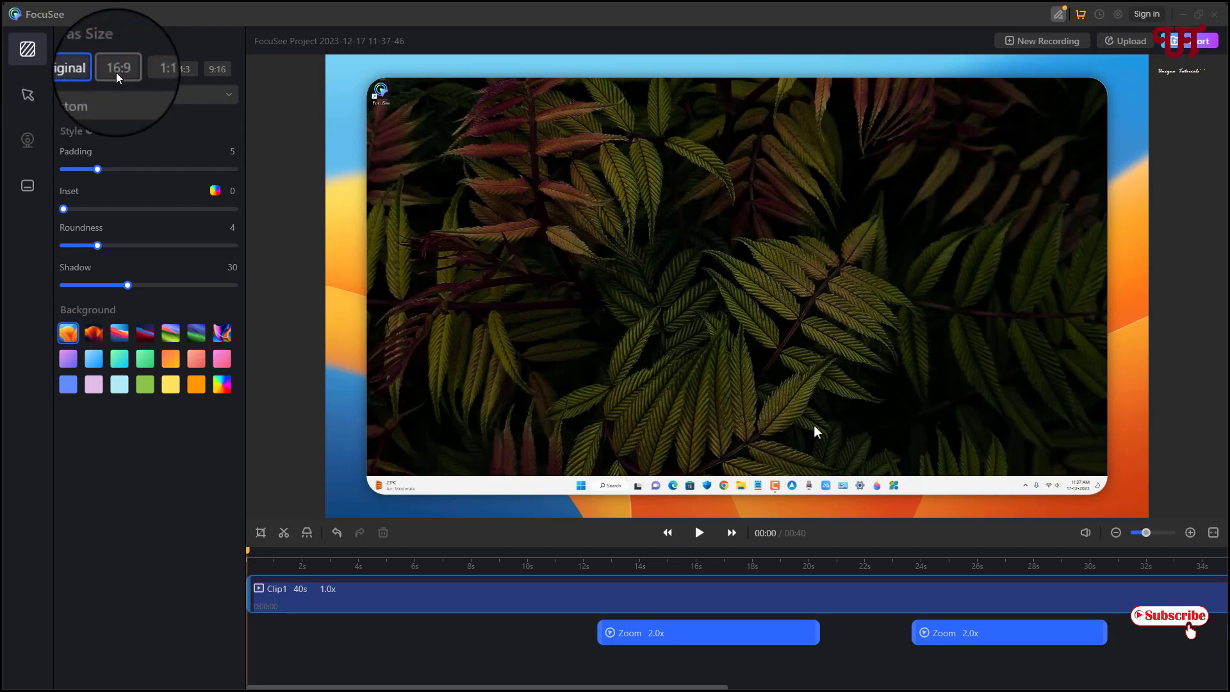
# Keep the Original canvas size and drag the padding, roundness and shadow sliders to zero
pyautogui.click(78, 69)
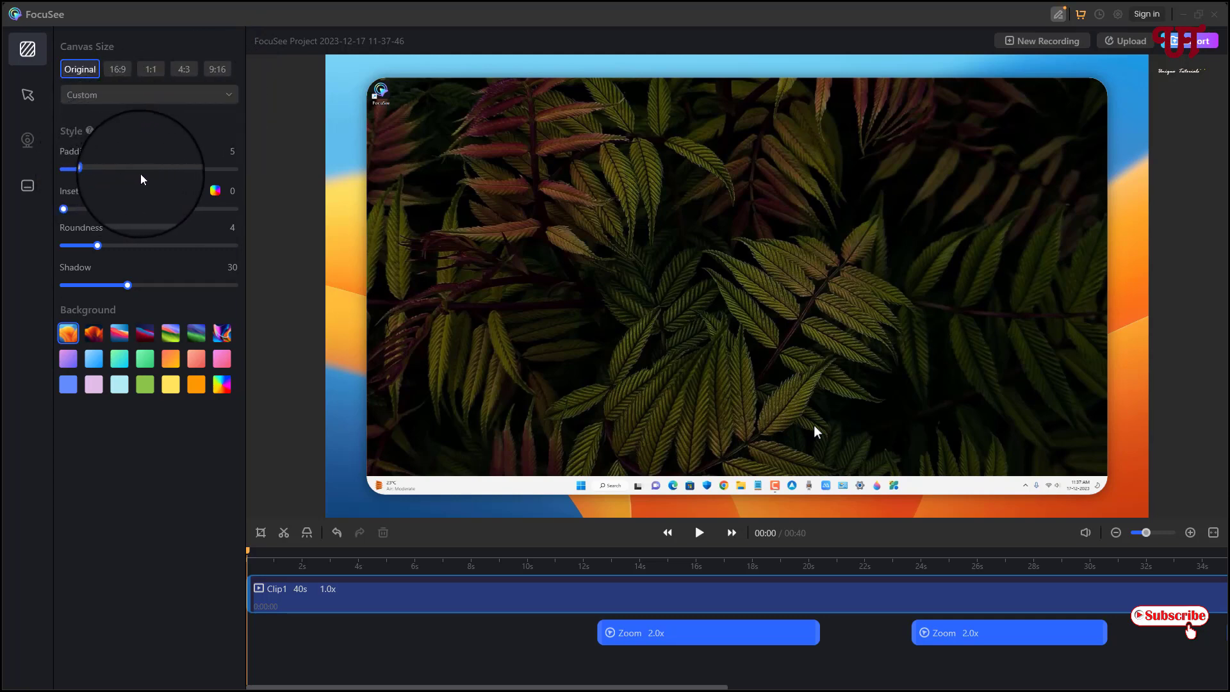
pyautogui.moveTo(98, 168); pyautogui.dragTo(64, 156)
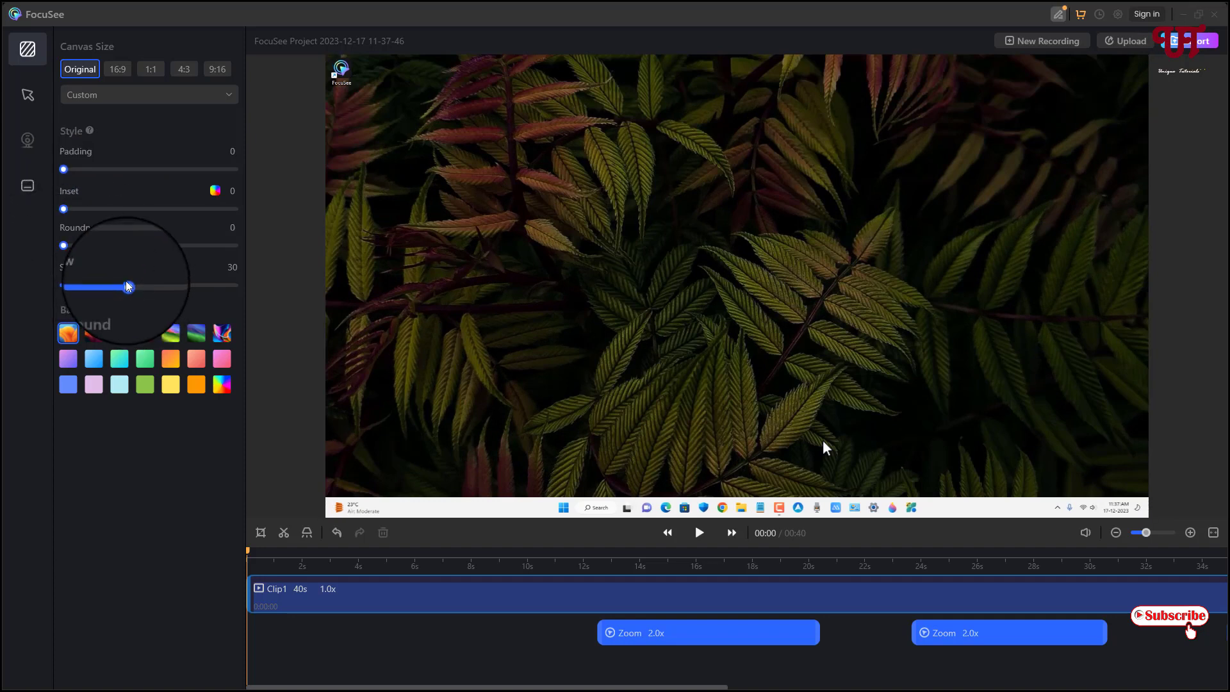
pyautogui.moveTo(128, 287); pyautogui.dragTo(63, 272)
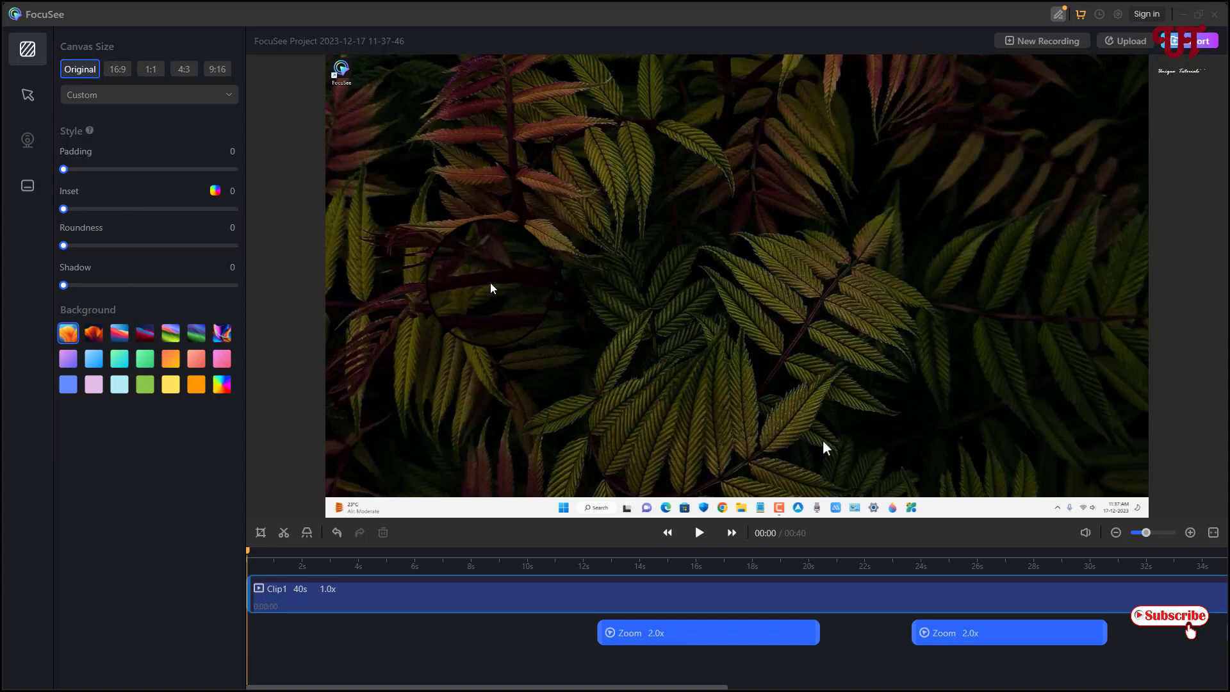
pyautogui.moveTo(243, 237)
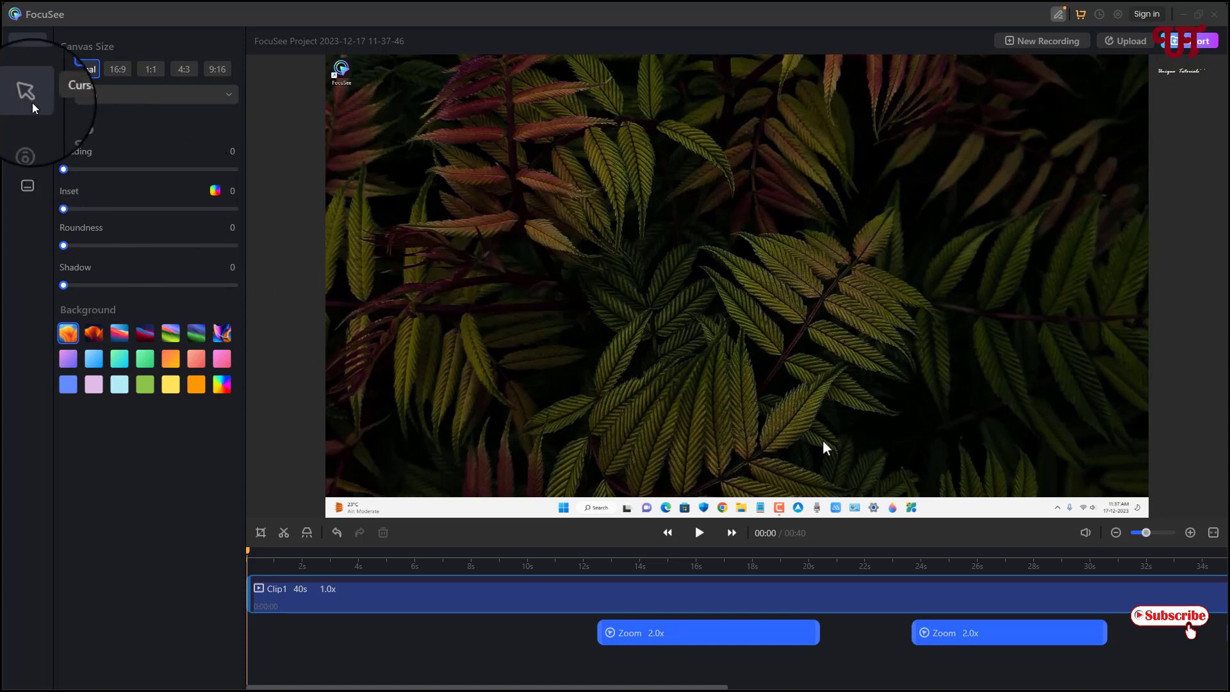
pyautogui.click(26, 91)
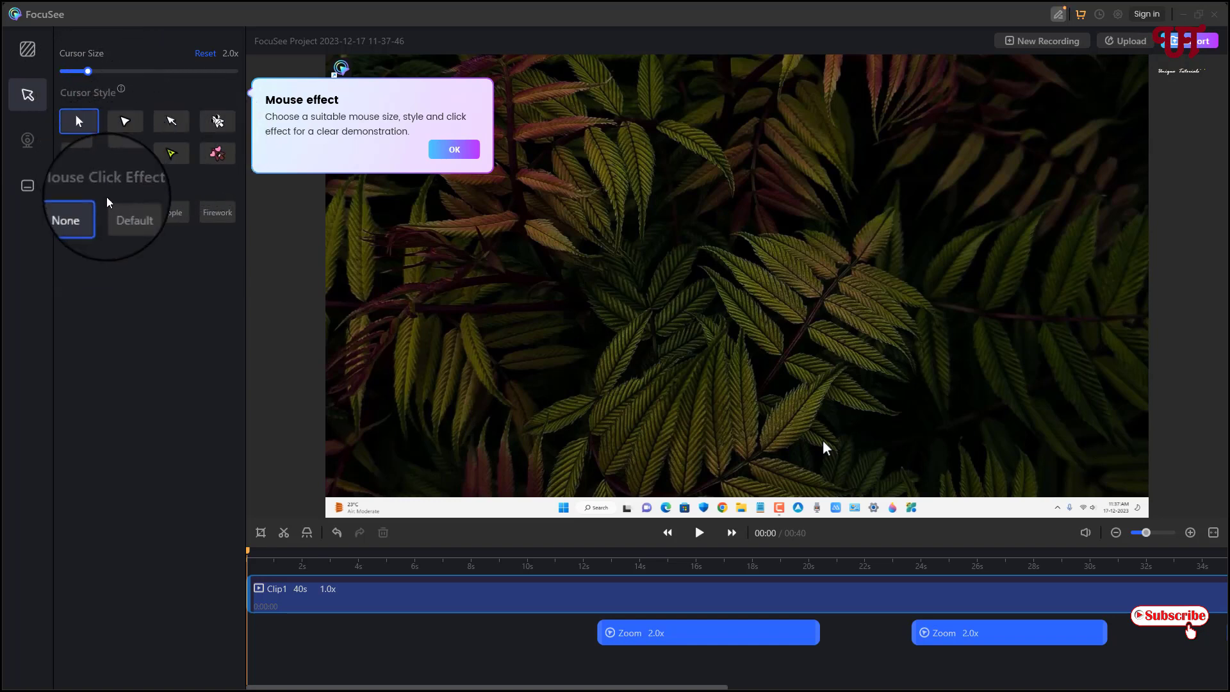
pyautogui.click(453, 149)
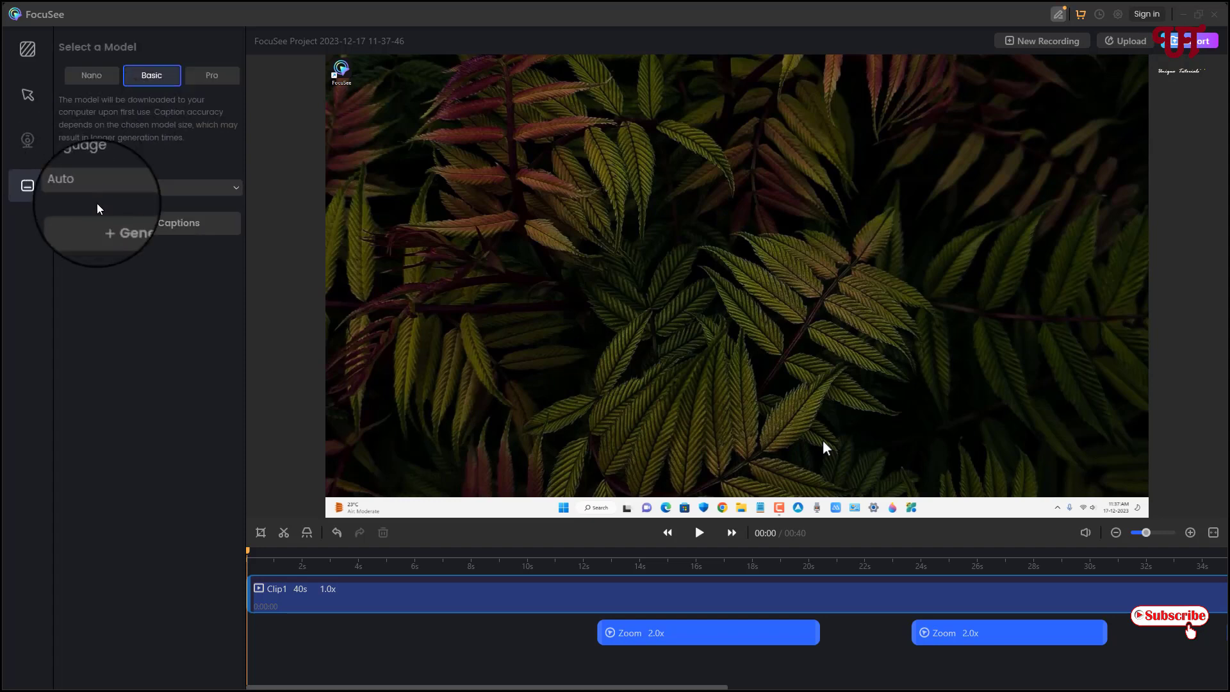
pyautogui.click(28, 49)
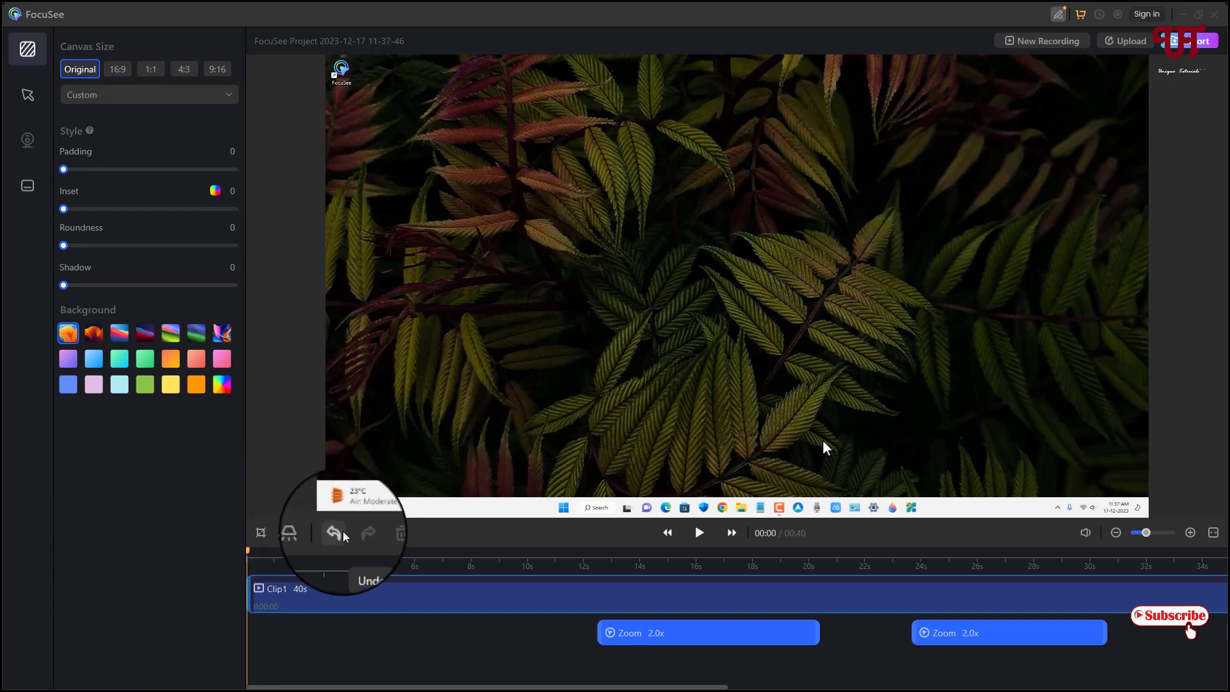
# Play the edited recording preview to watch the auto-zoom effects
pyautogui.click(332, 534)
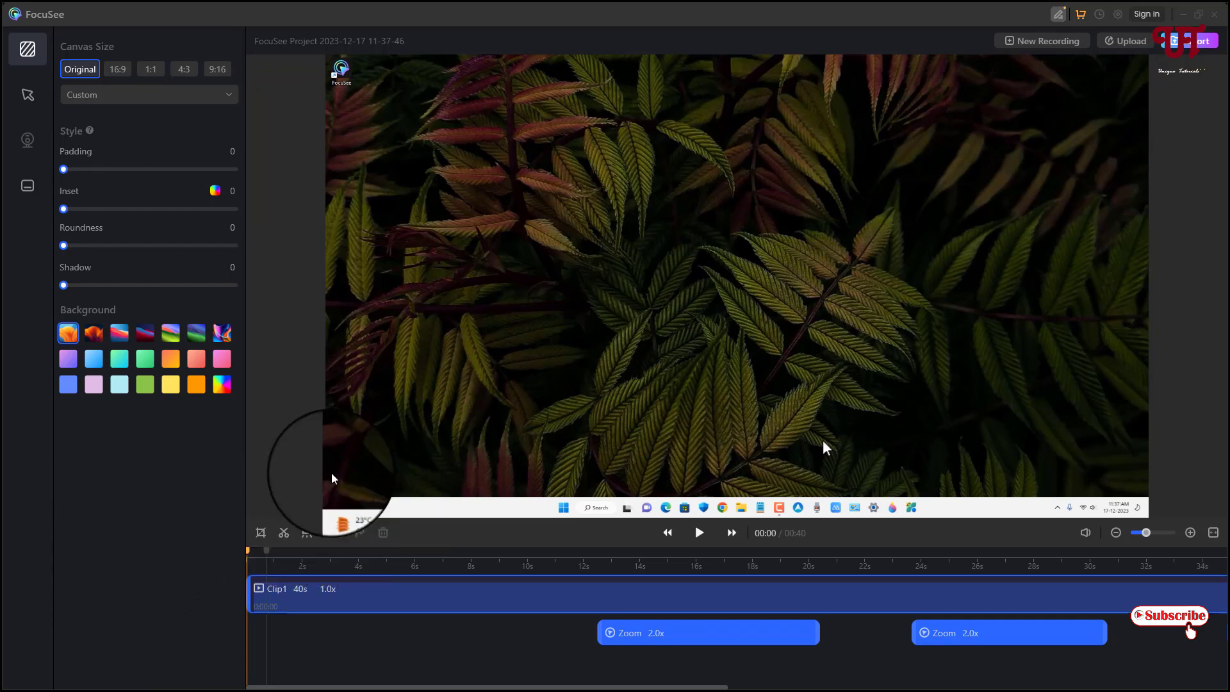
pyautogui.click(279, 587)
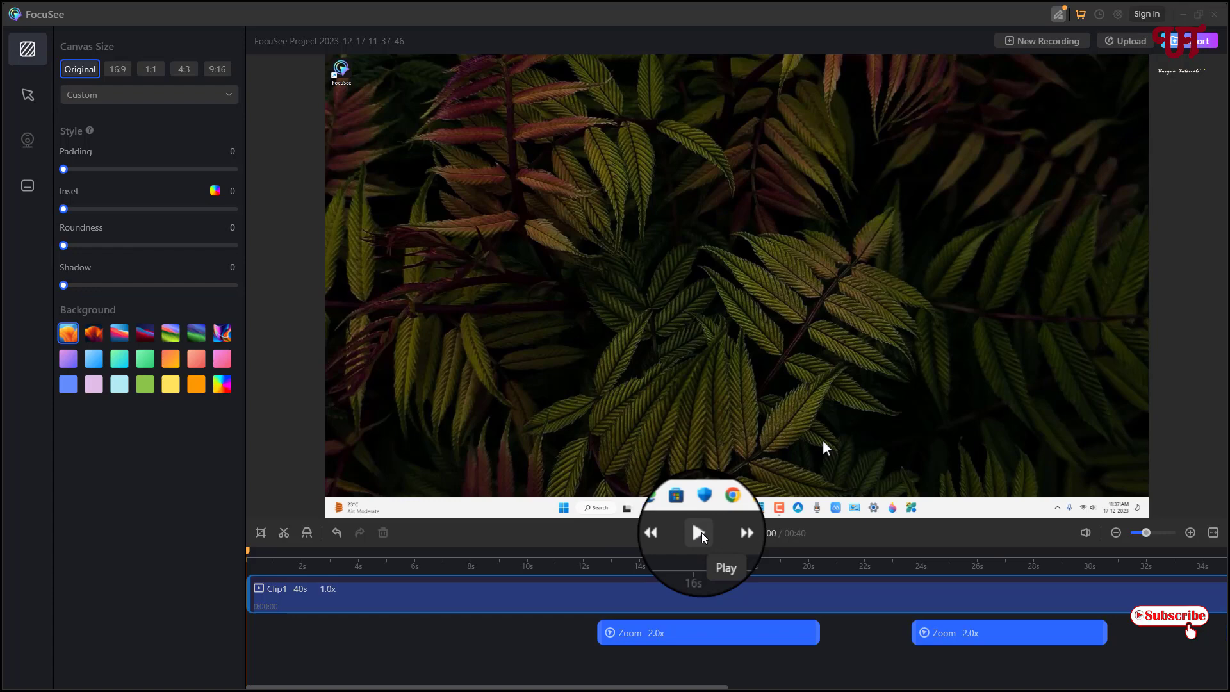
pyautogui.click(696, 533)
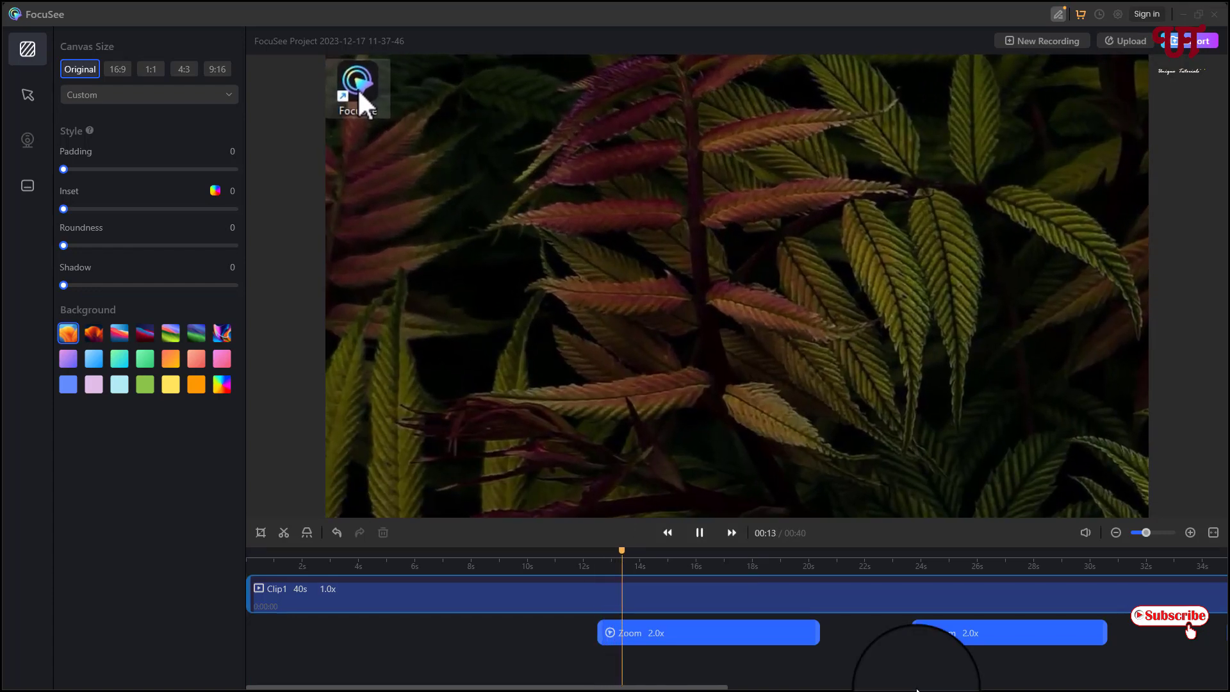
pyautogui.rightClick(357, 88)
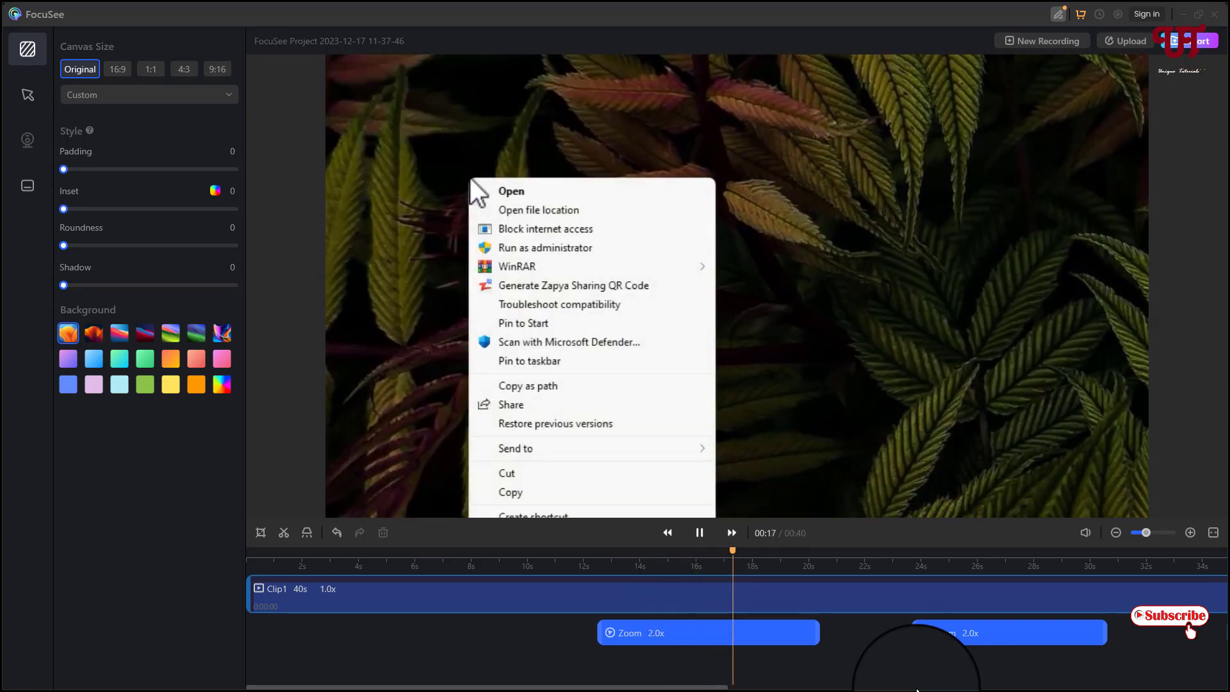
pyautogui.moveTo(514, 448)
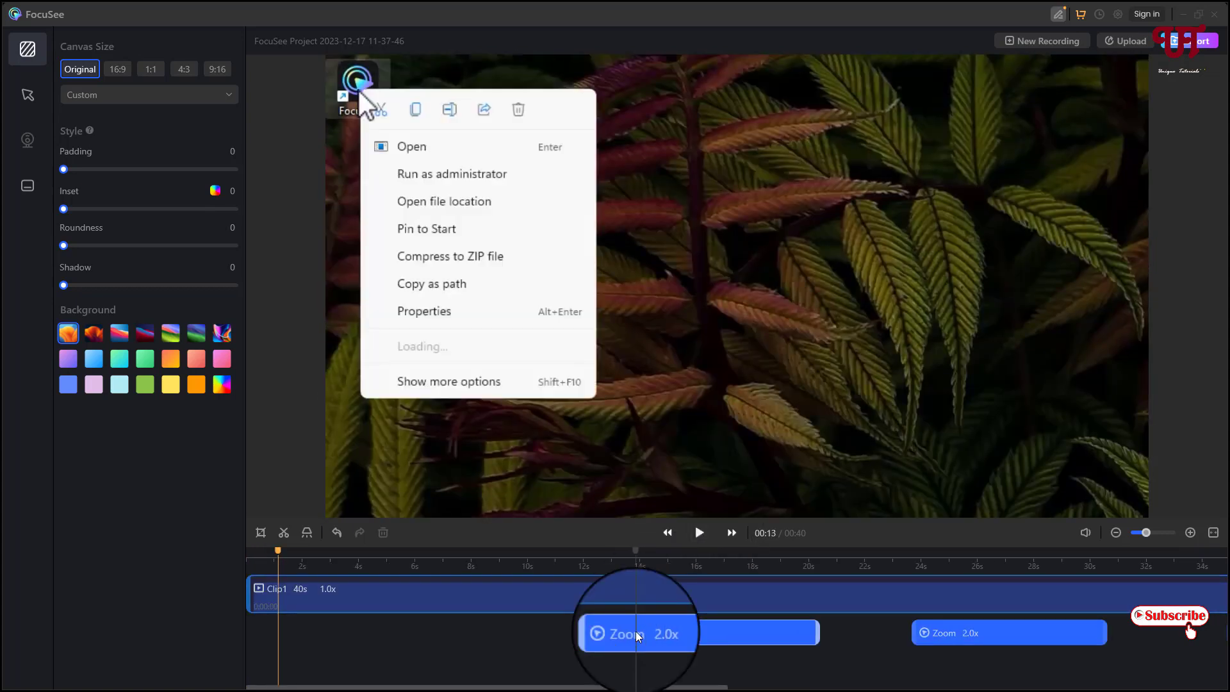
# Select the first 2.0x Zoom block on the timeline and trim it shorter
pyautogui.click(637, 633)
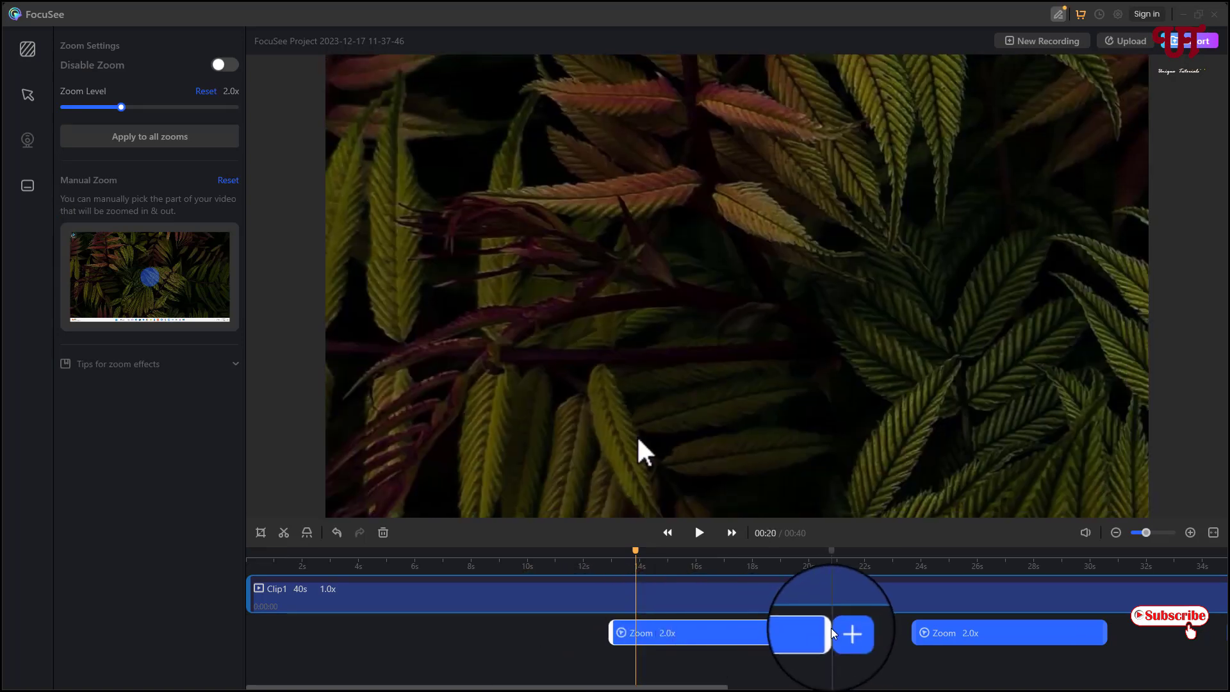
pyautogui.rightClick(644, 451)
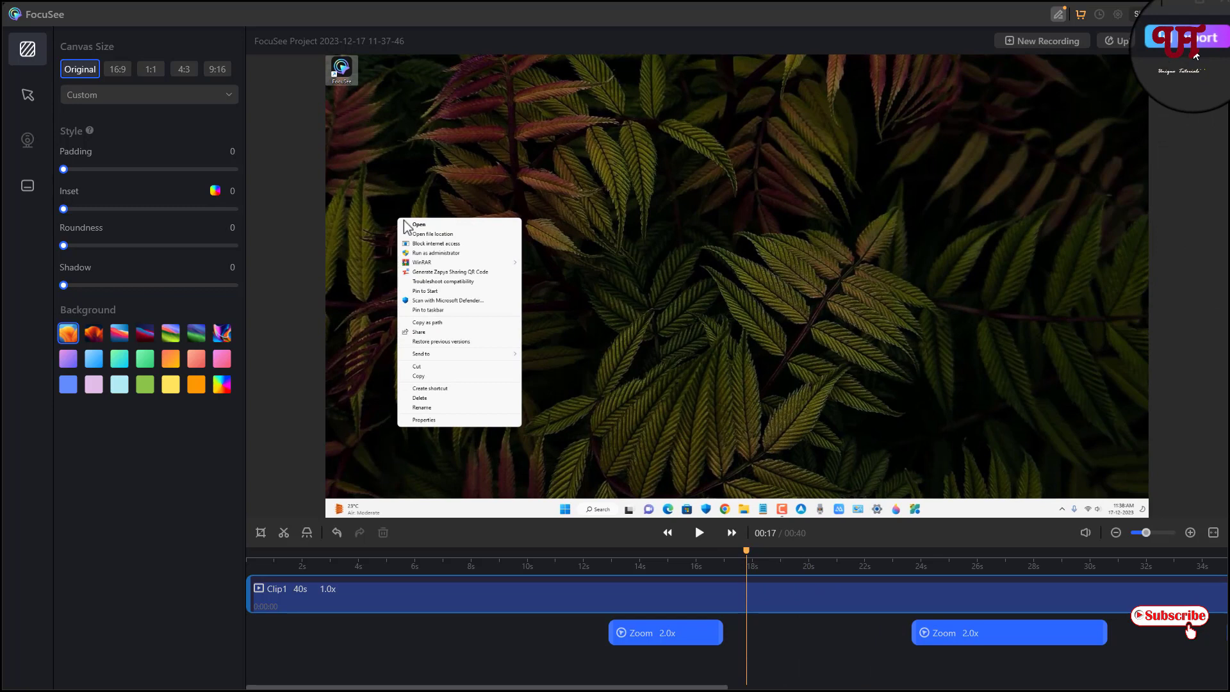
# Export the video at 1080P resolution, named 'Test', with Desktop as the save folder
pyautogui.click(1195, 39)
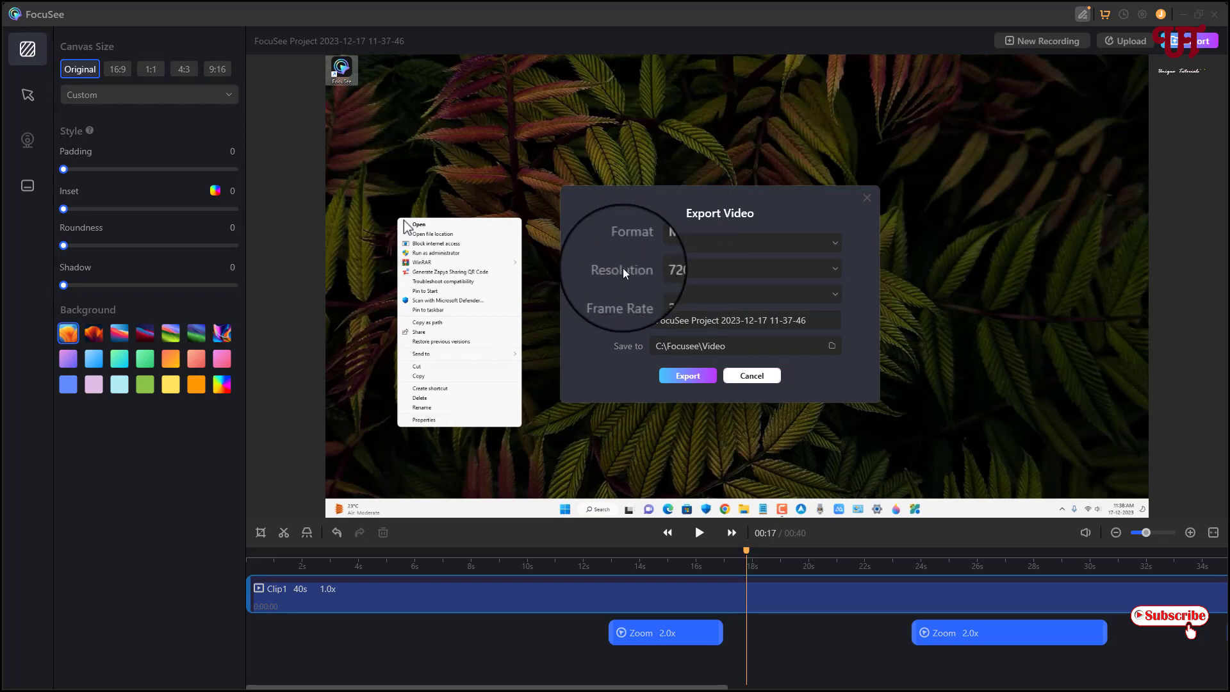
pyautogui.click(751, 268)
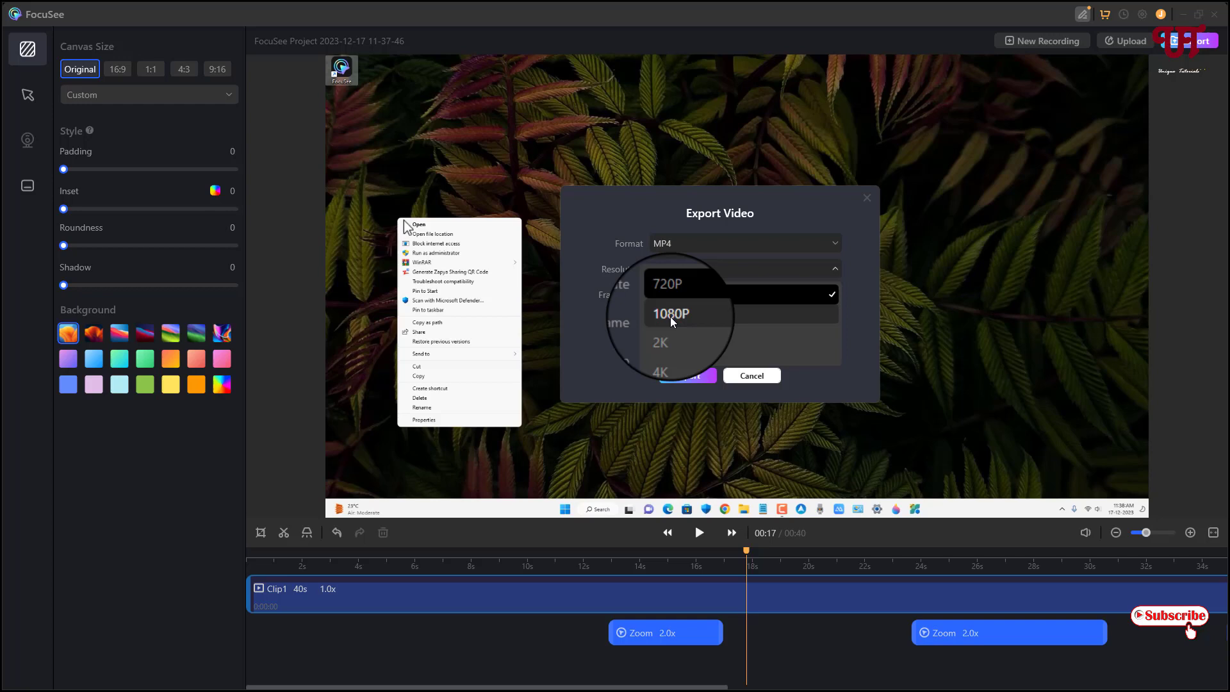
pyautogui.click(671, 313)
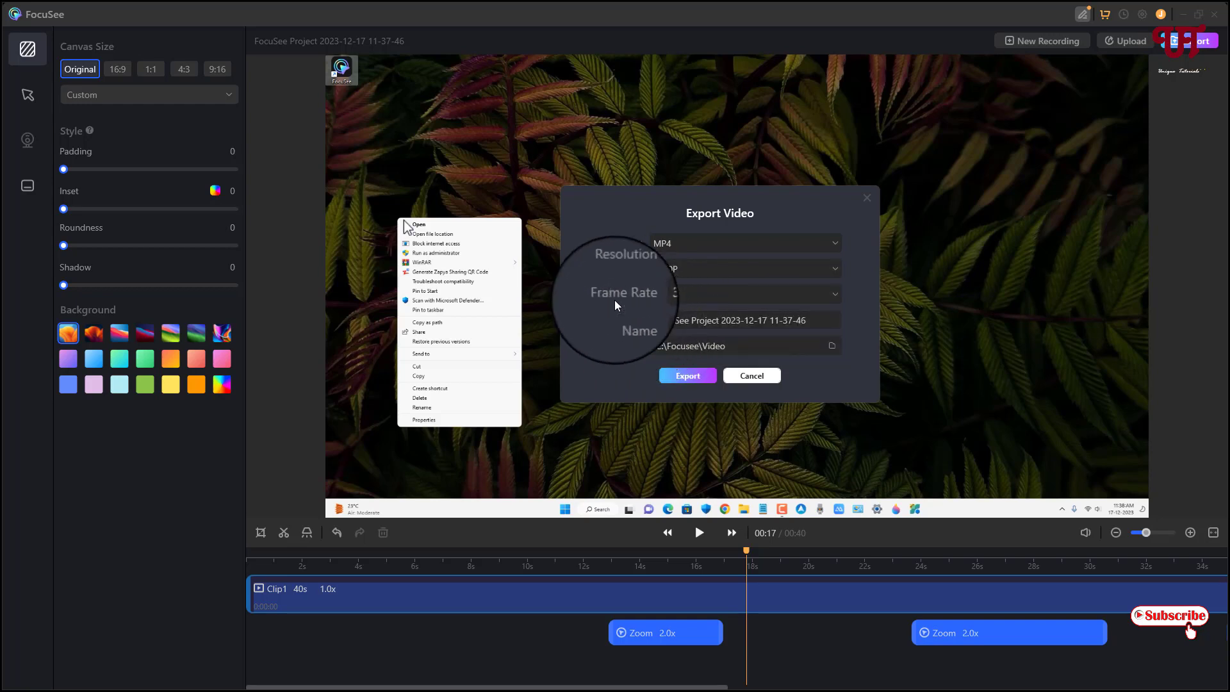
pyautogui.click(745, 293)
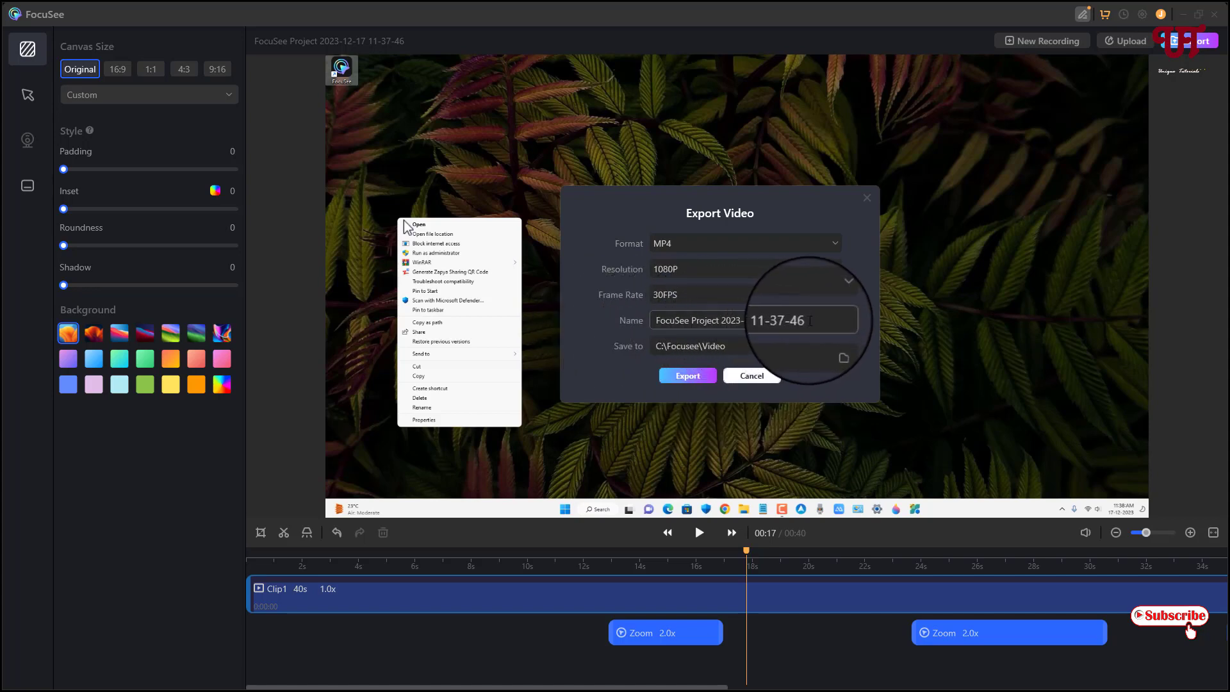
pyautogui.write('Test')
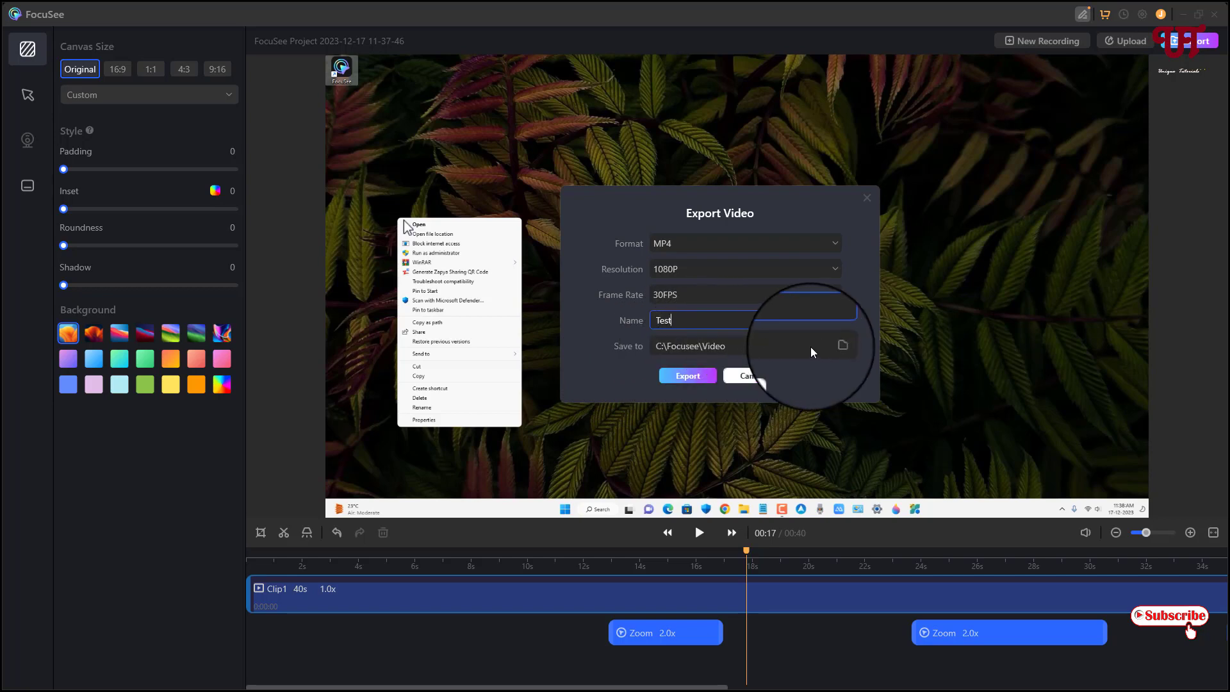
pyautogui.click(843, 346)
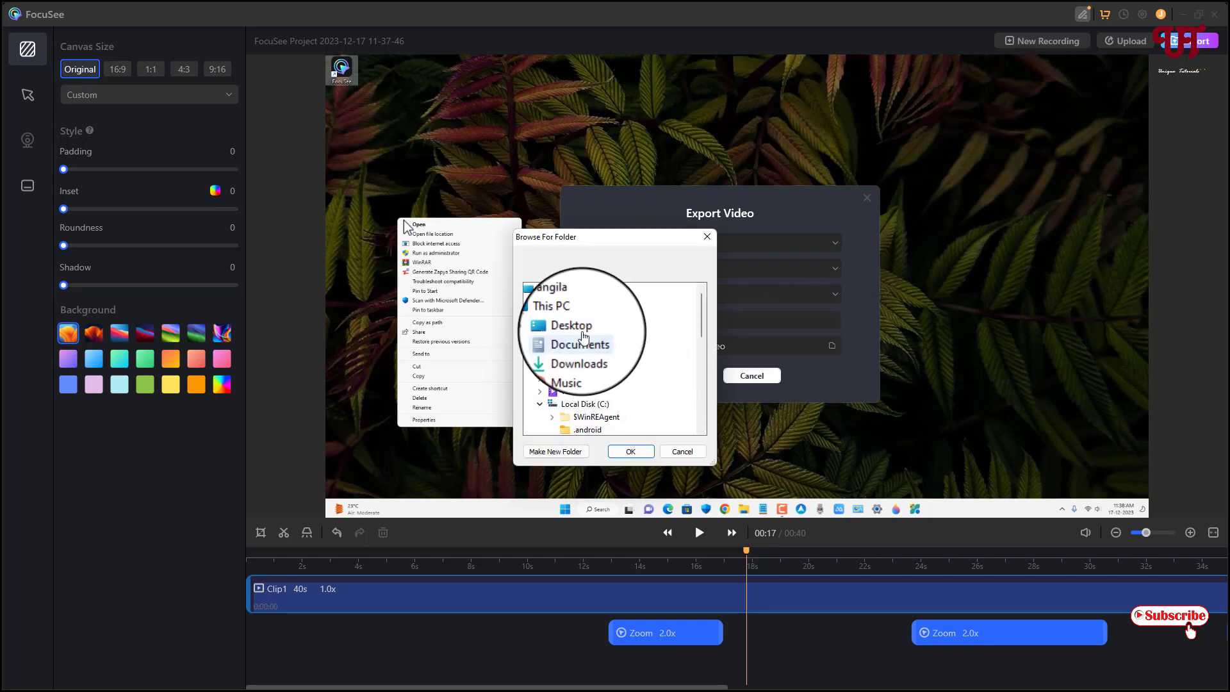
pyautogui.click(629, 451)
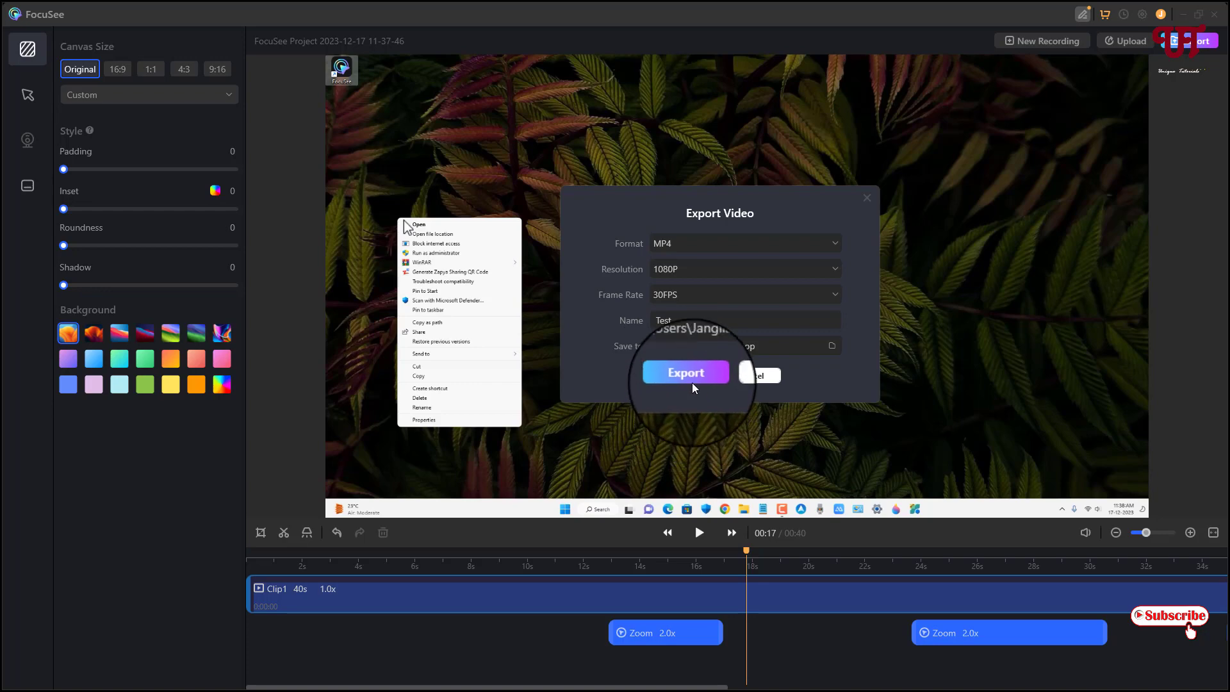
pyautogui.click(684, 372)
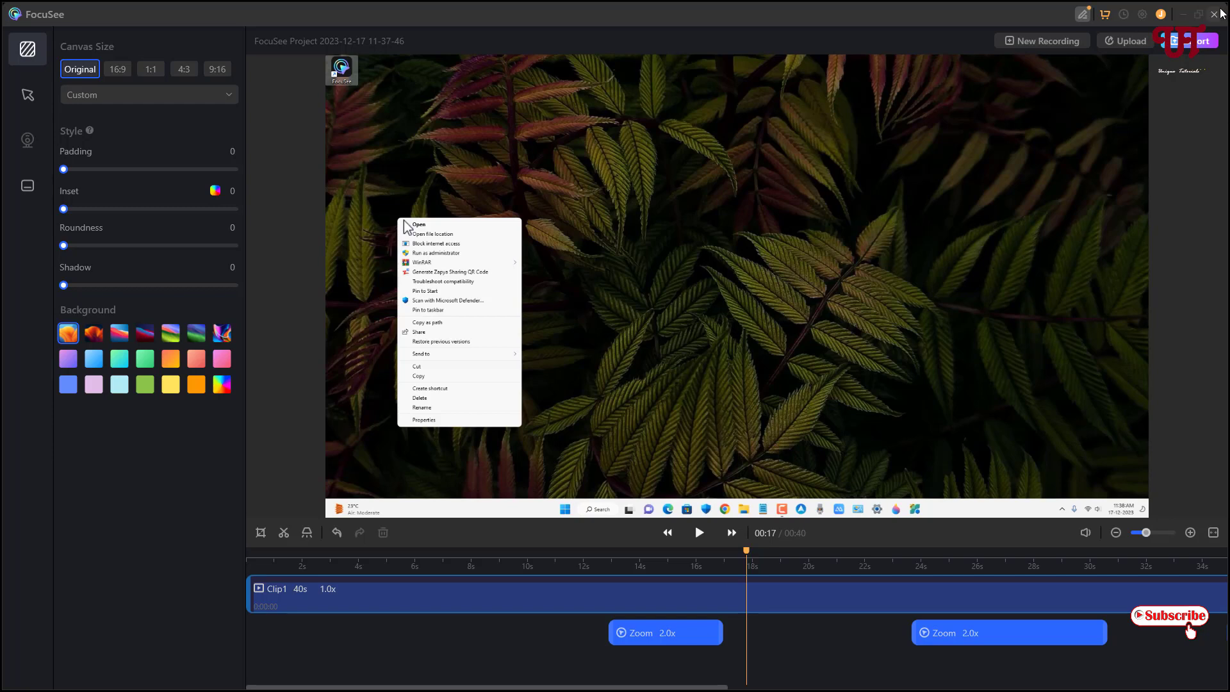
# Close the FocuSee editor and discard the unsaved project changes
pyautogui.click(1220, 13)
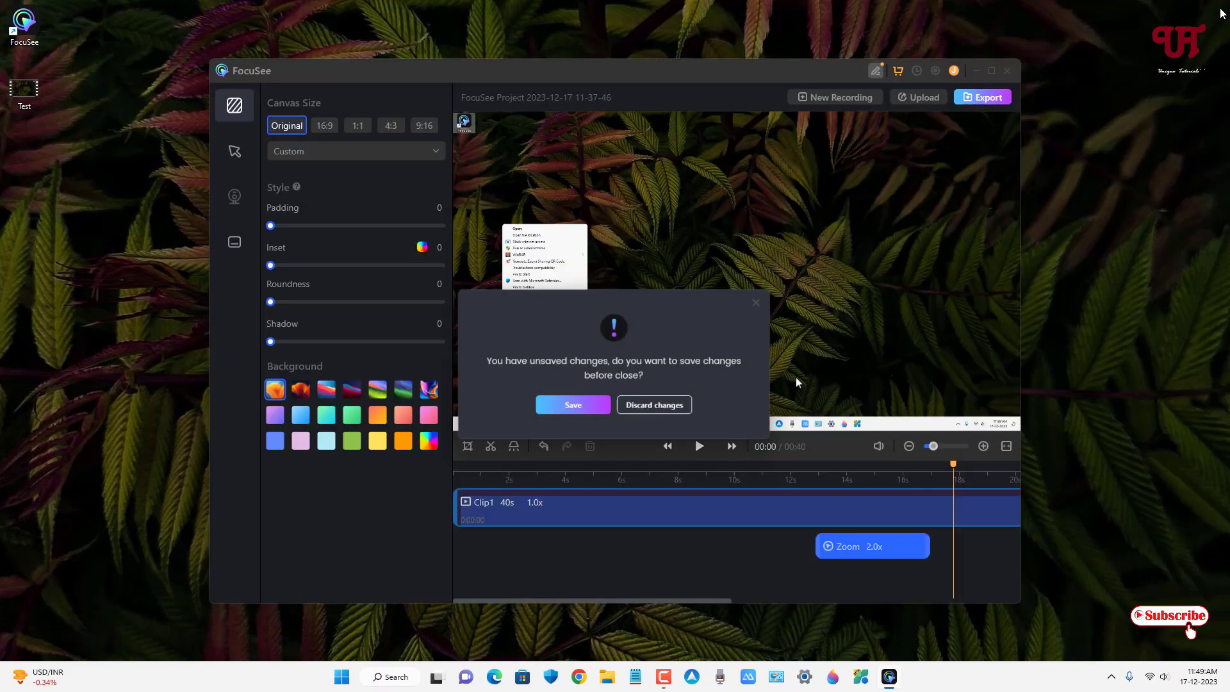
pyautogui.click(653, 405)
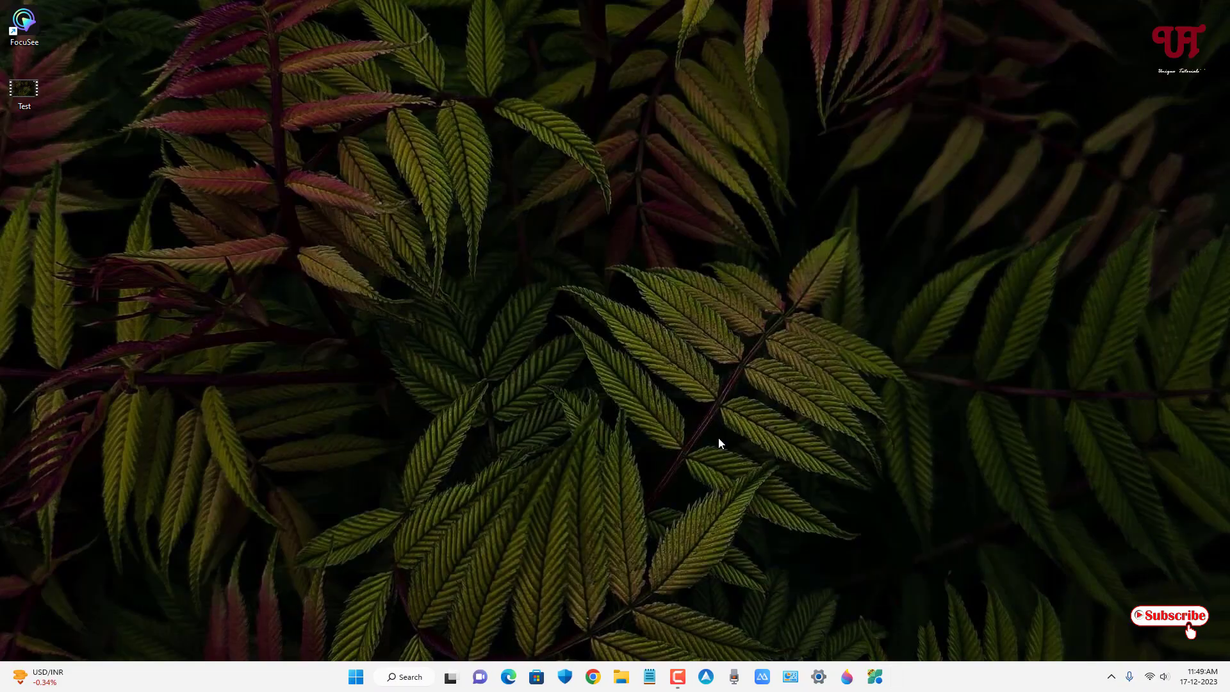